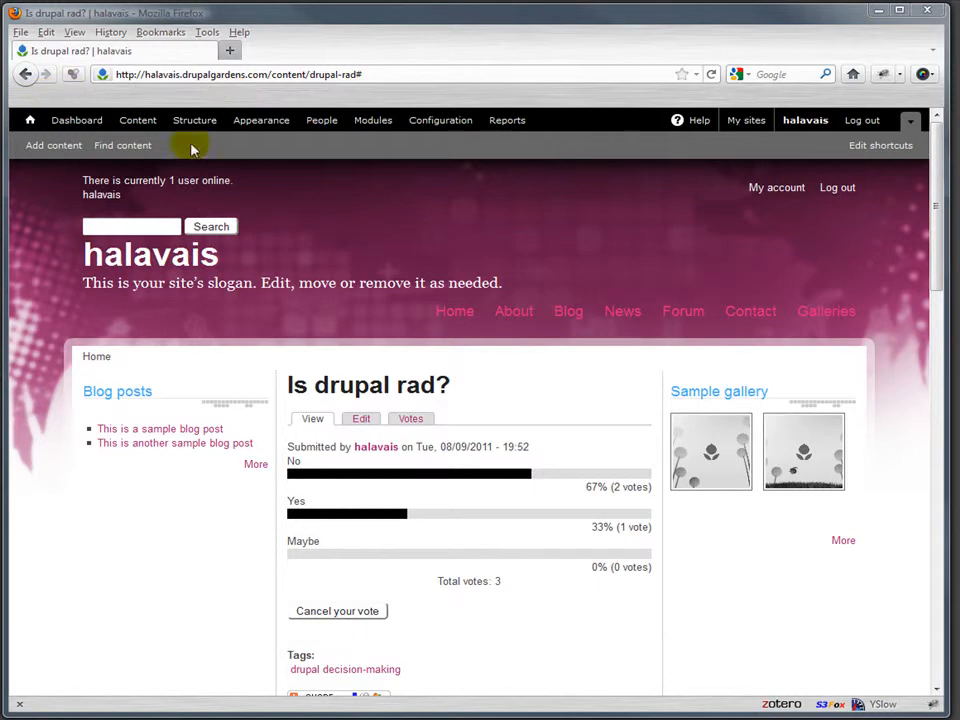
{"action": "mouse_move", "coordinate": [650, 166]}
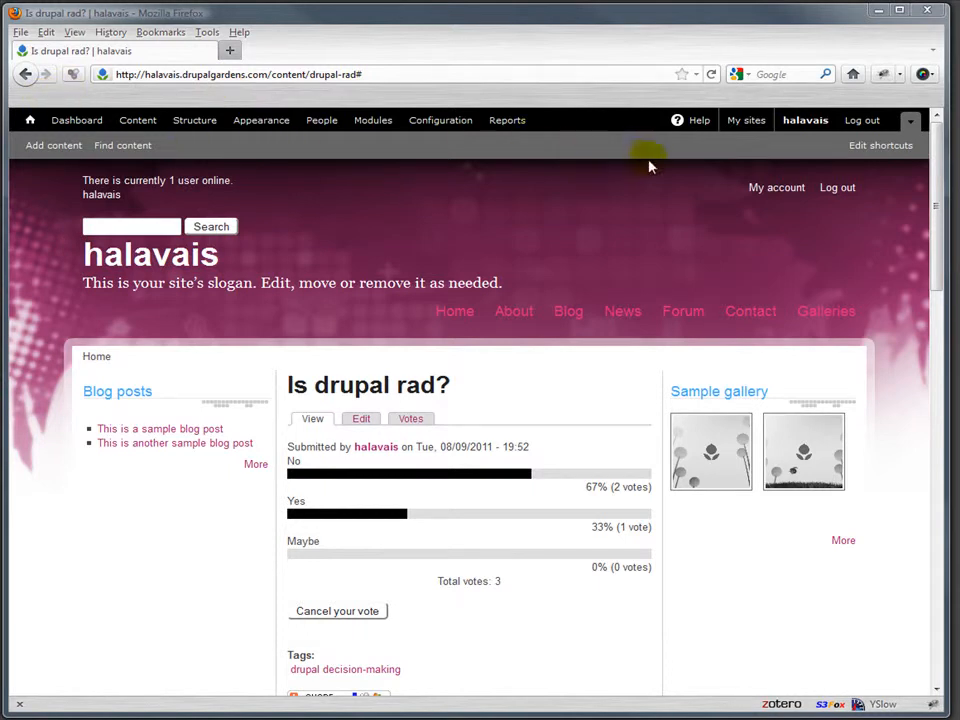
{"action": "mouse_move", "coordinate": [880, 145]}
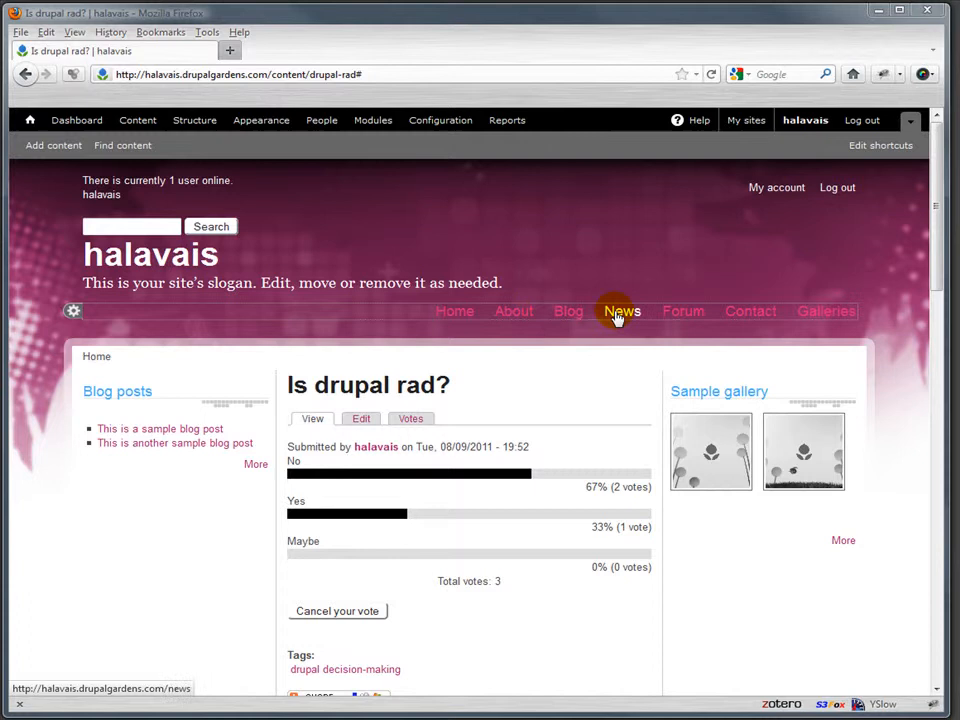
{"action": "mouse_move", "coordinate": [777, 187]}
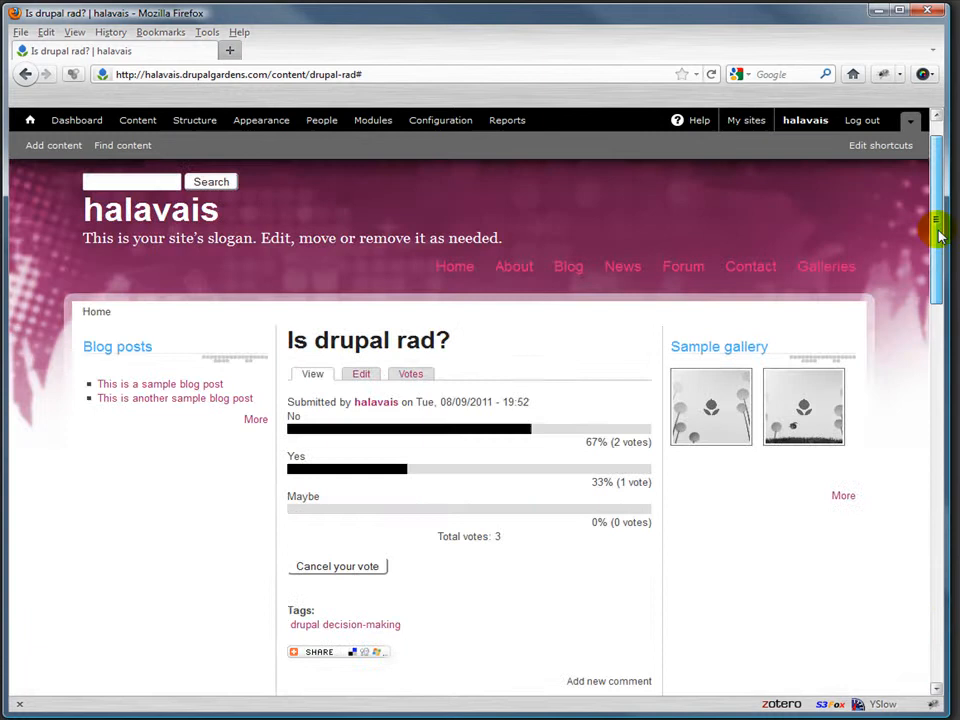
- Go to Structure > Menus and start adding a new menu
{"action": "scroll", "scroll_direction": "up", "scroll_amount": 3}
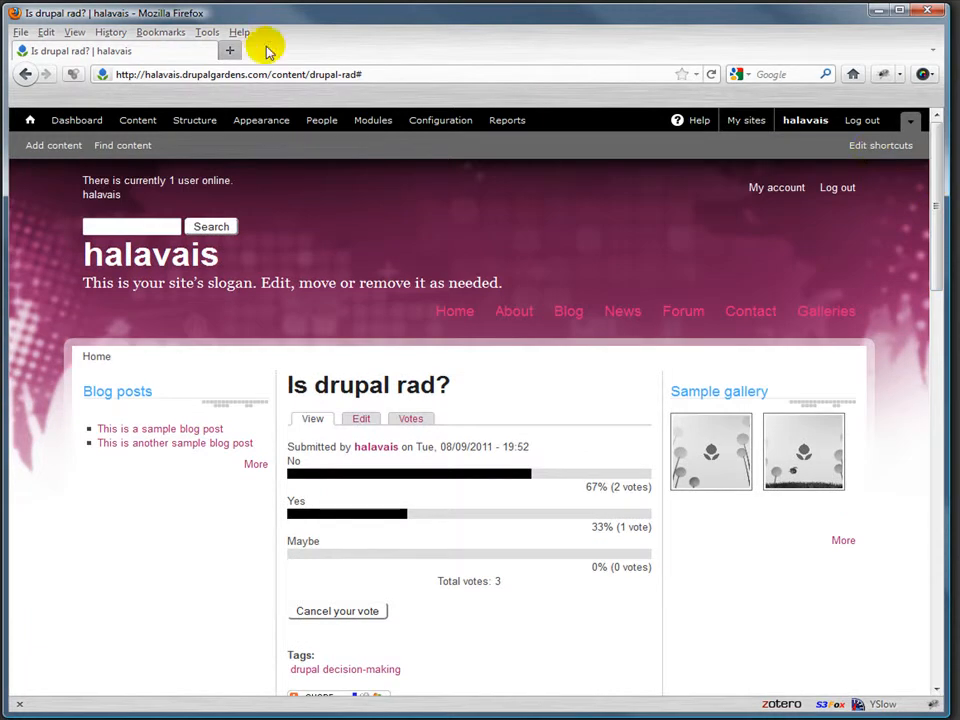
{"action": "left_click", "coordinate": [194, 120]}
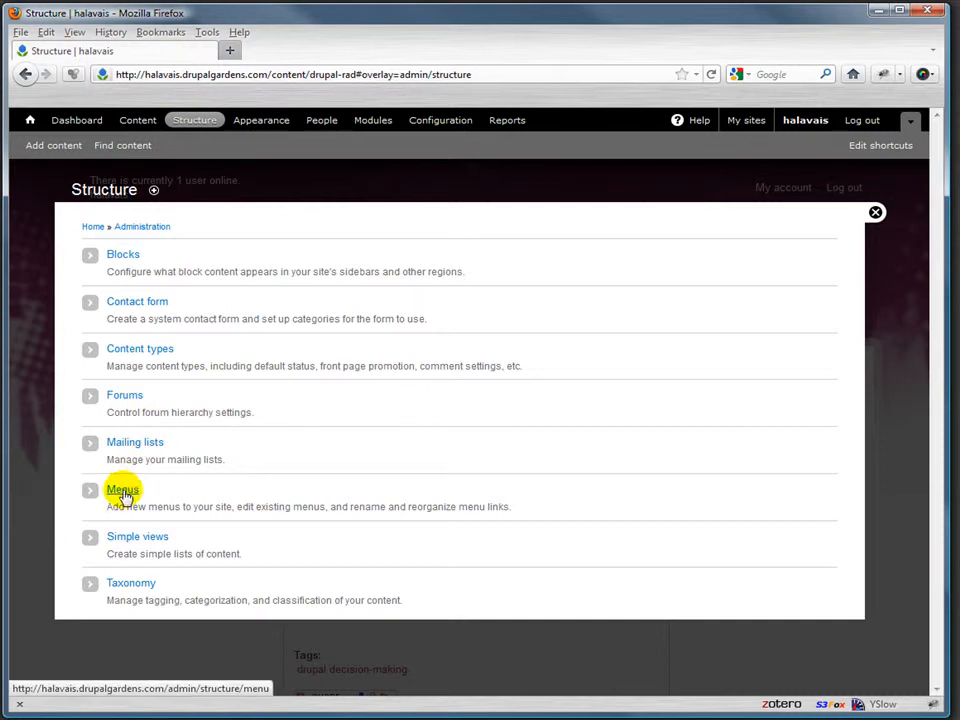
{"action": "left_click", "coordinate": [122, 489]}
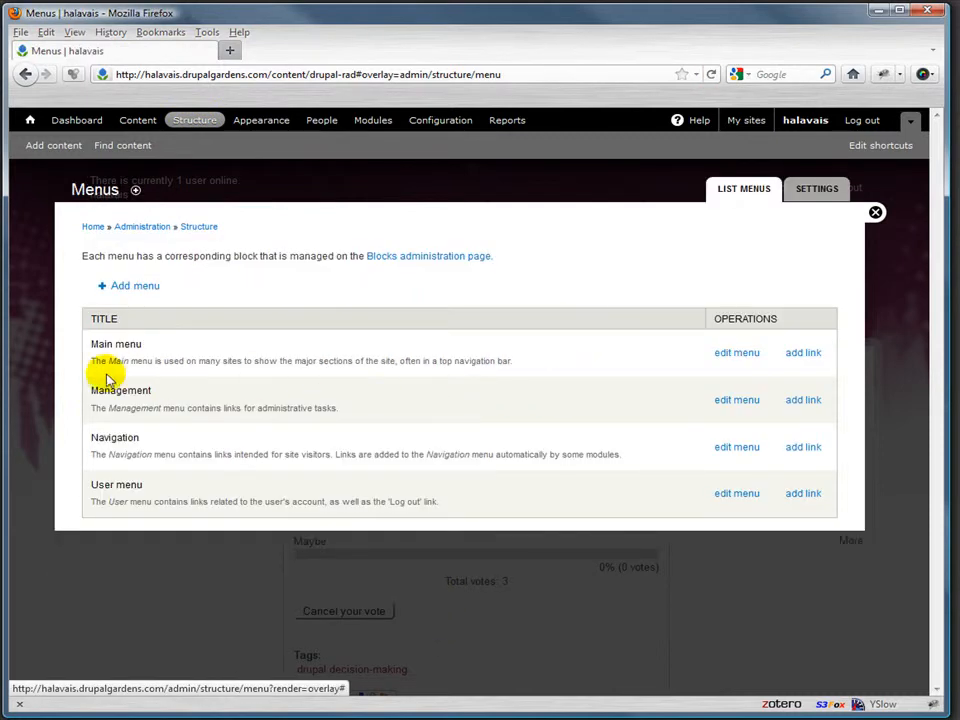
{"action": "mouse_move", "coordinate": [117, 404]}
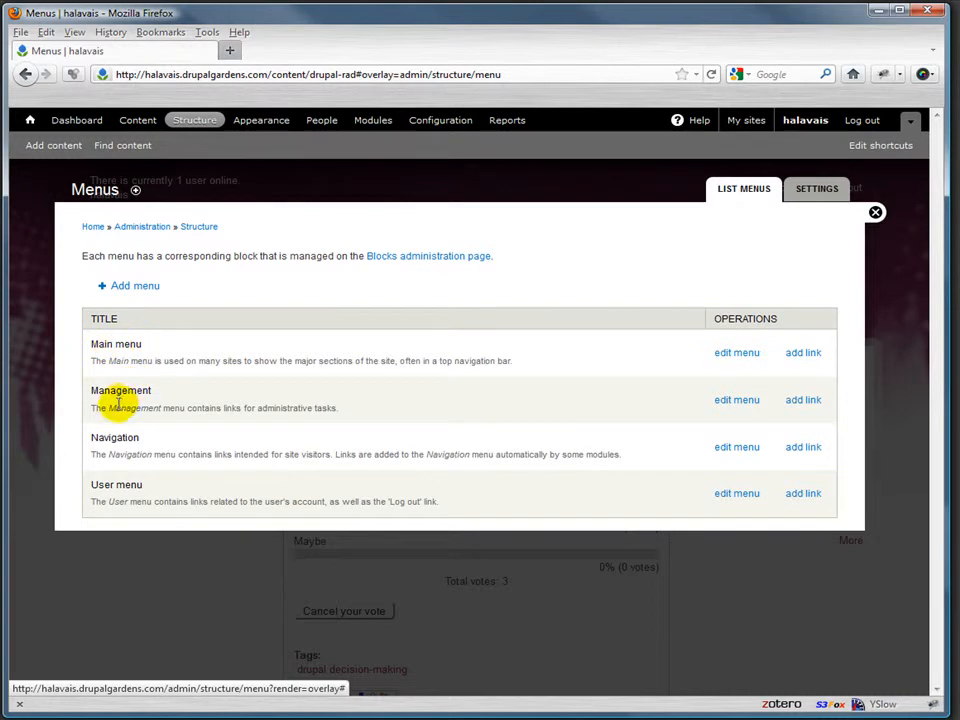
{"action": "mouse_move", "coordinate": [175, 455]}
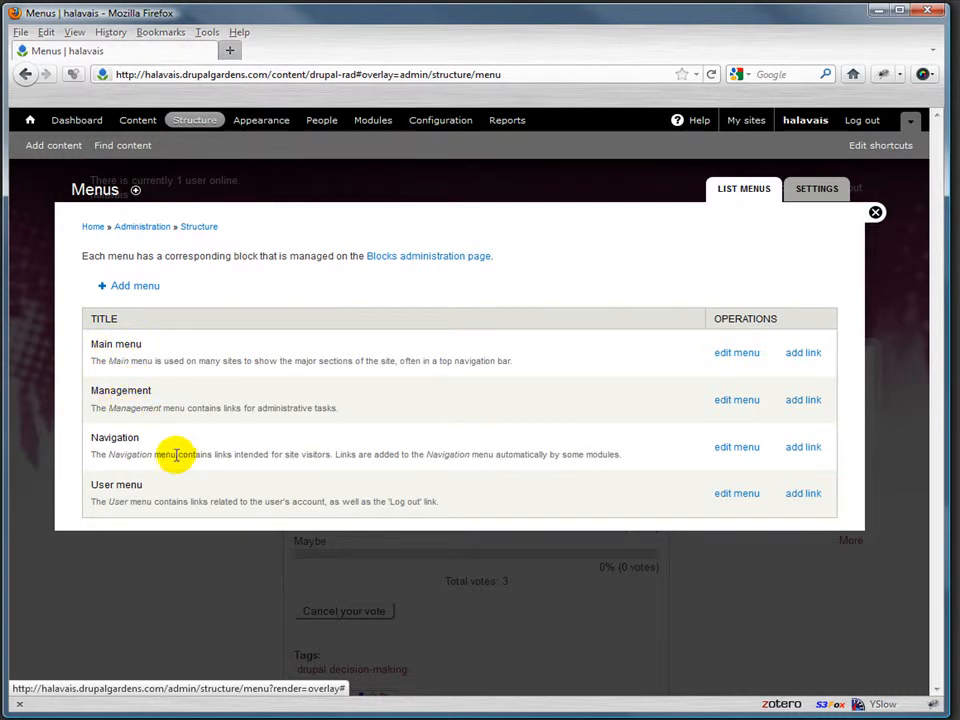
{"action": "mouse_move", "coordinate": [317, 456]}
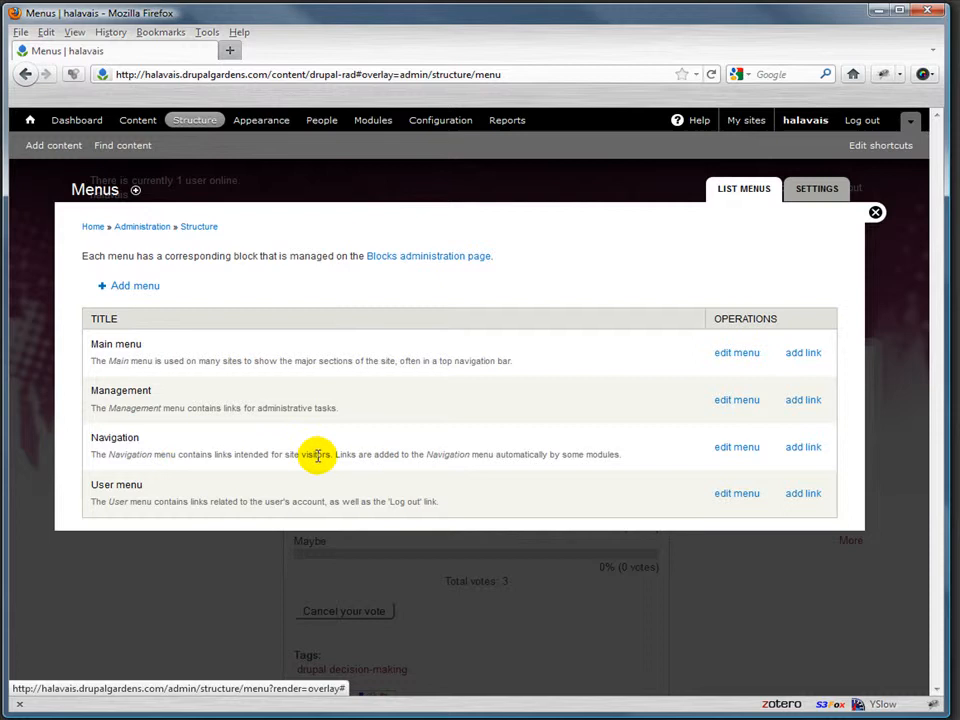
{"action": "mouse_move", "coordinate": [113, 499]}
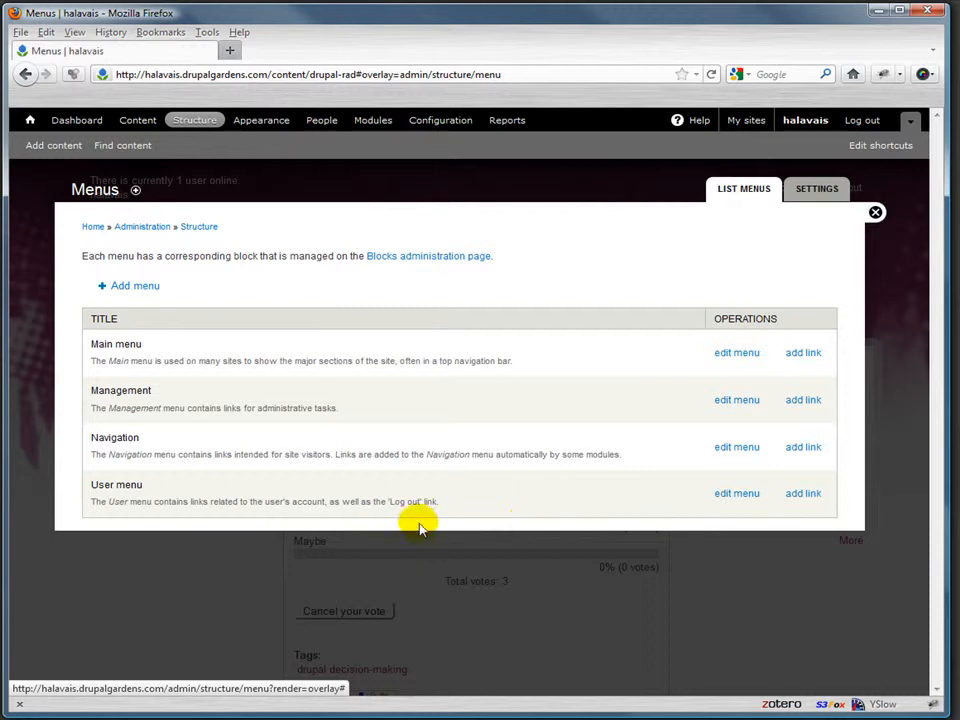
{"action": "left_click", "coordinate": [135, 285]}
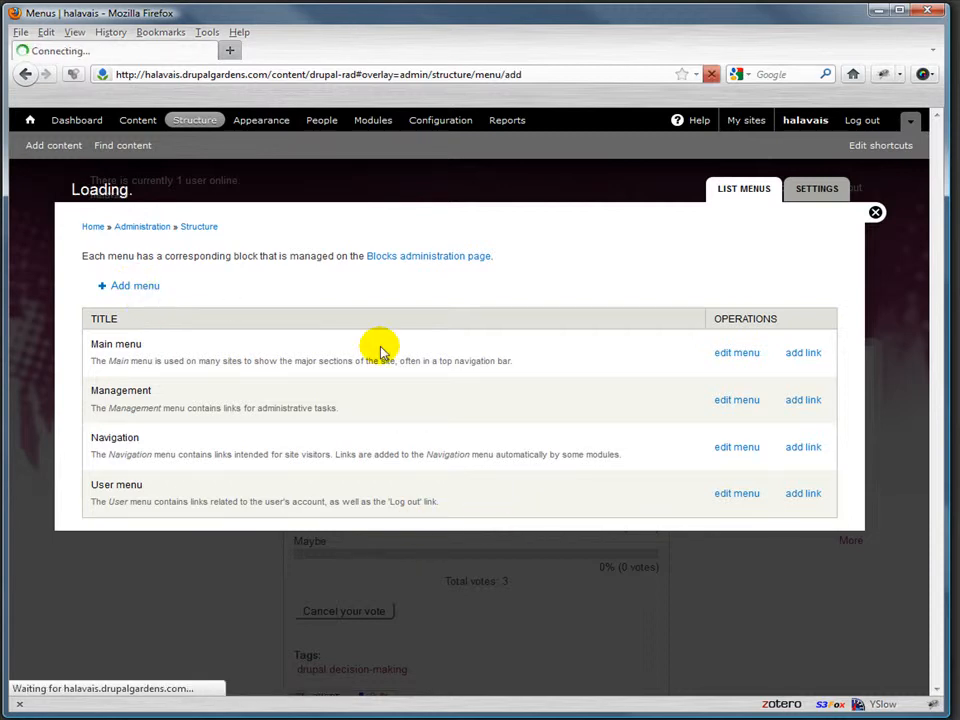
- Title the new menu 'Polls', correcting the 'Pols' typo, and save it
{"action": "left_click", "coordinate": [135, 285]}
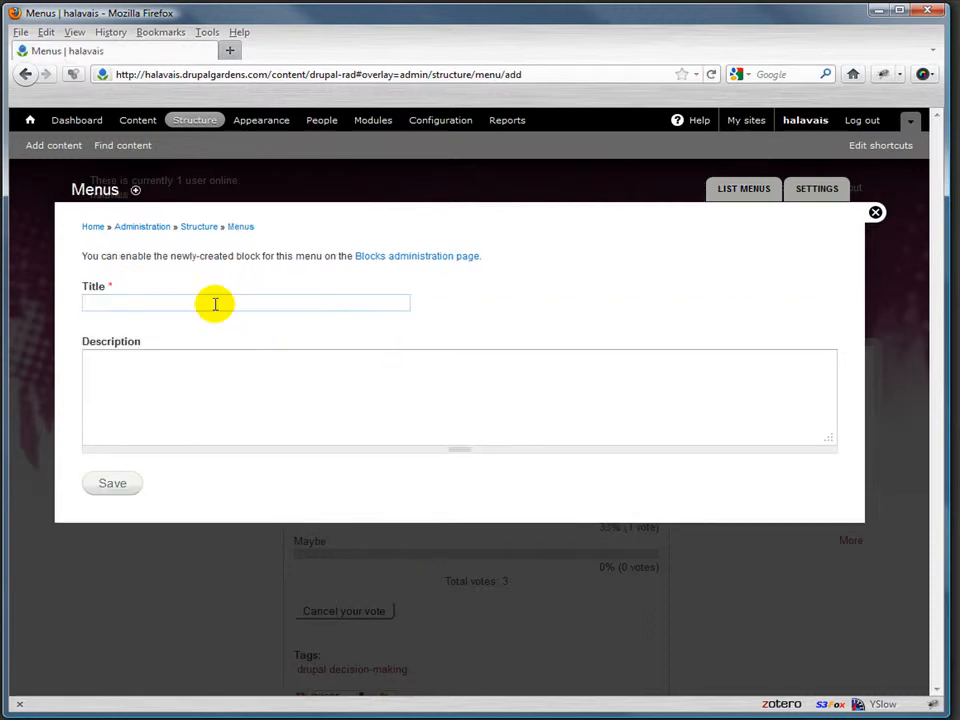
{"action": "type", "text": "Pols"}
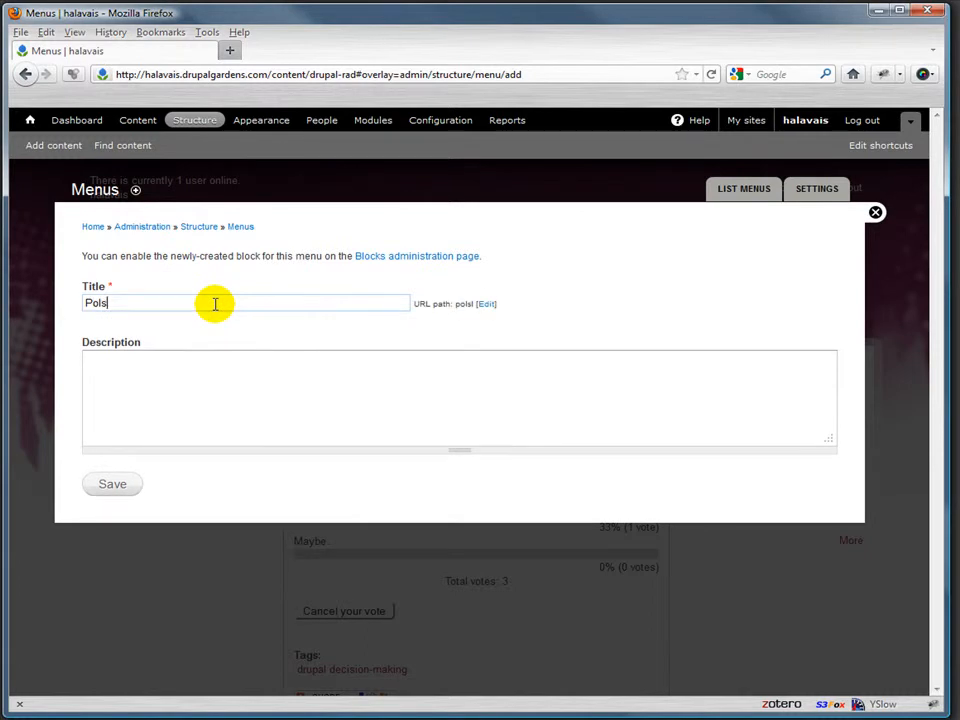
{"action": "mouse_move", "coordinate": [174, 387]}
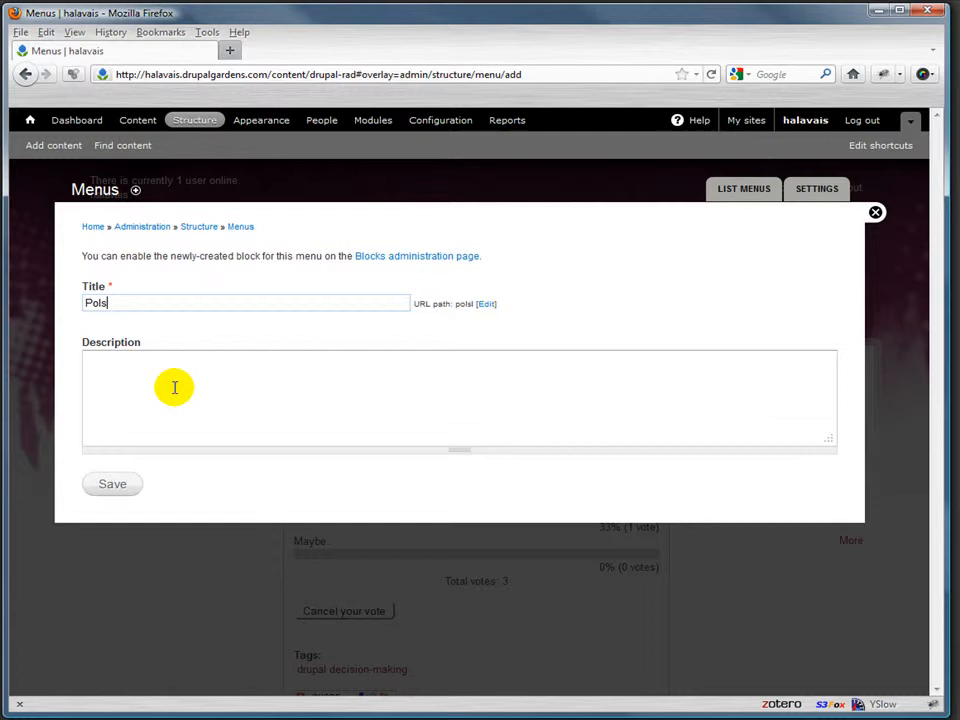
{"action": "left_click", "coordinate": [112, 483]}
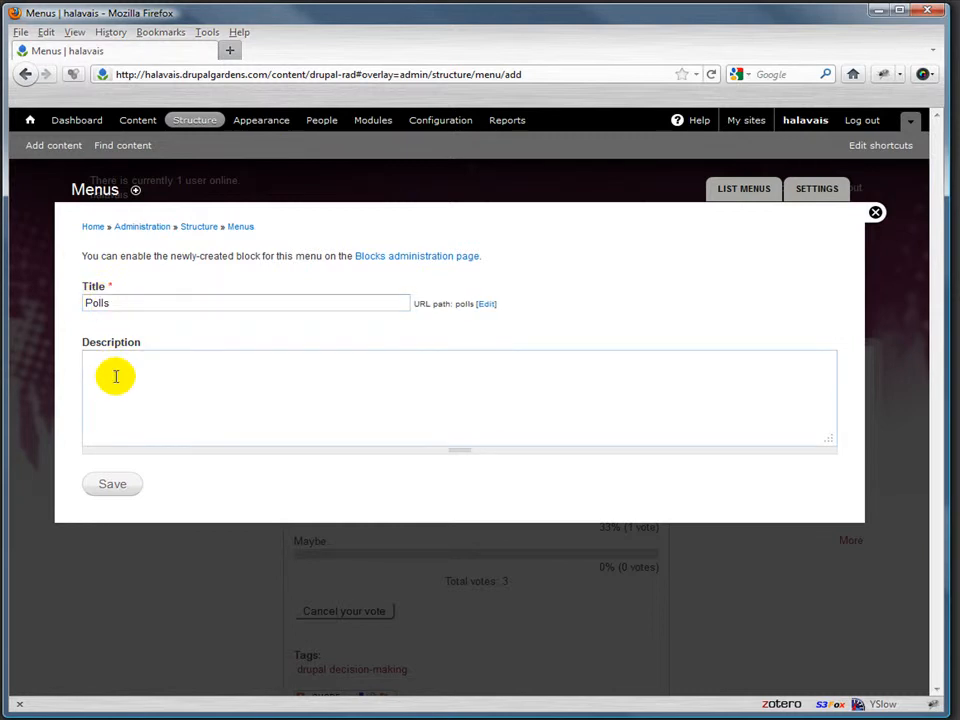
{"action": "type", "text": "P"}
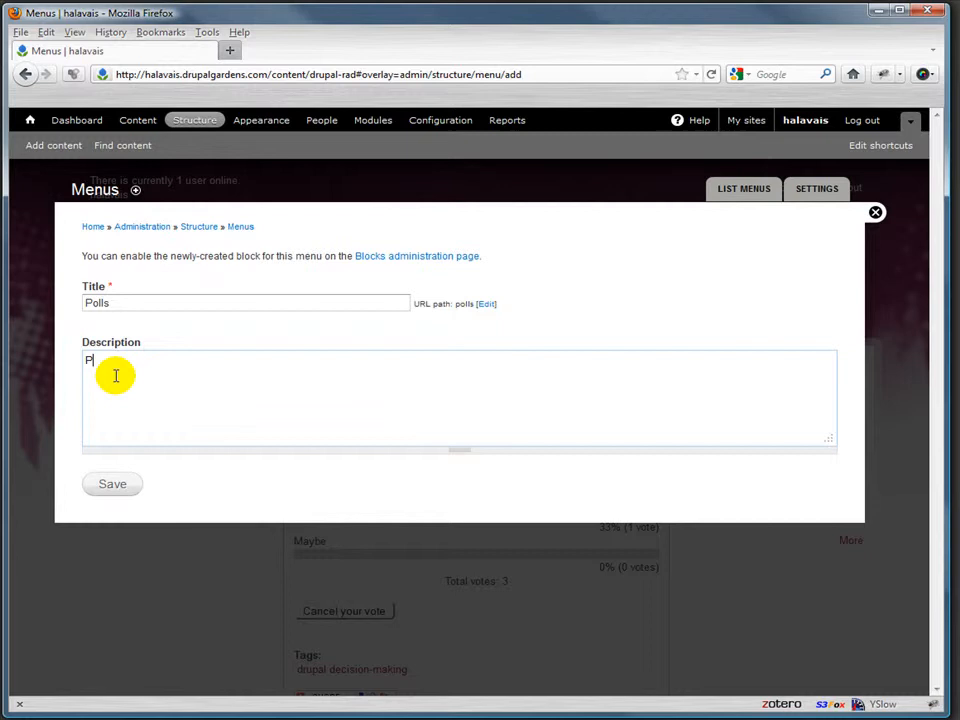
{"action": "type", "text": "lls"}
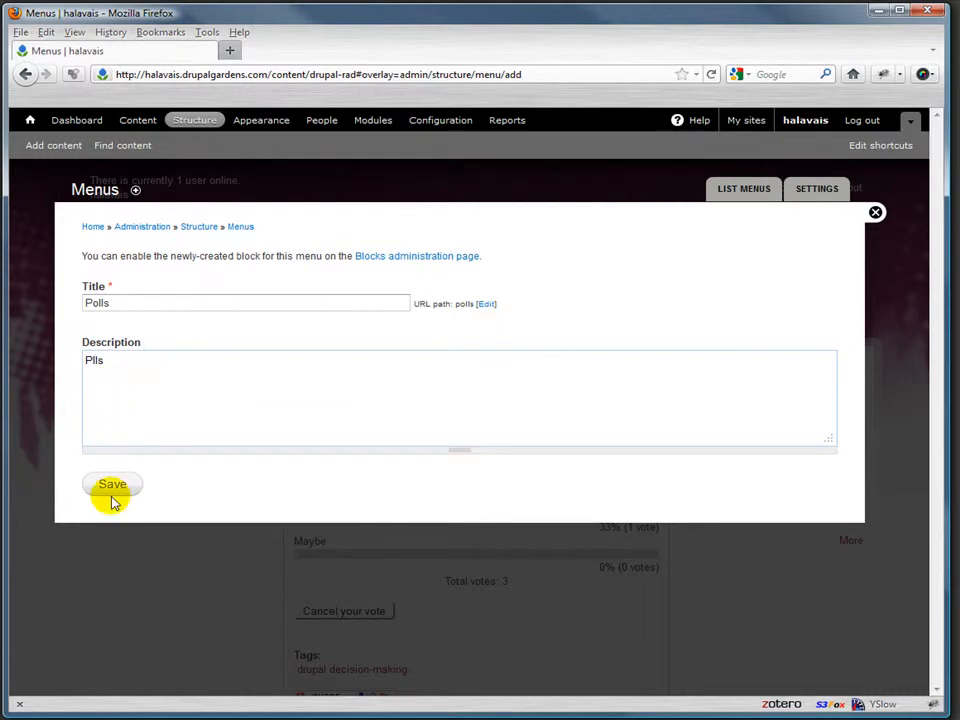
{"action": "left_click", "coordinate": [111, 484]}
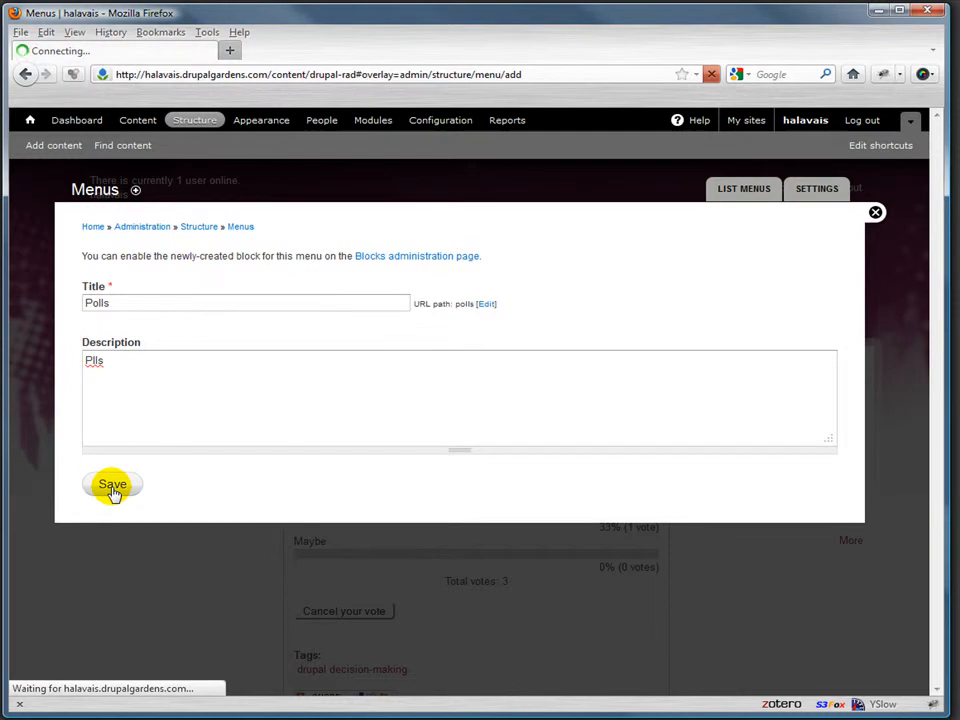
{"action": "left_click", "coordinate": [112, 484]}
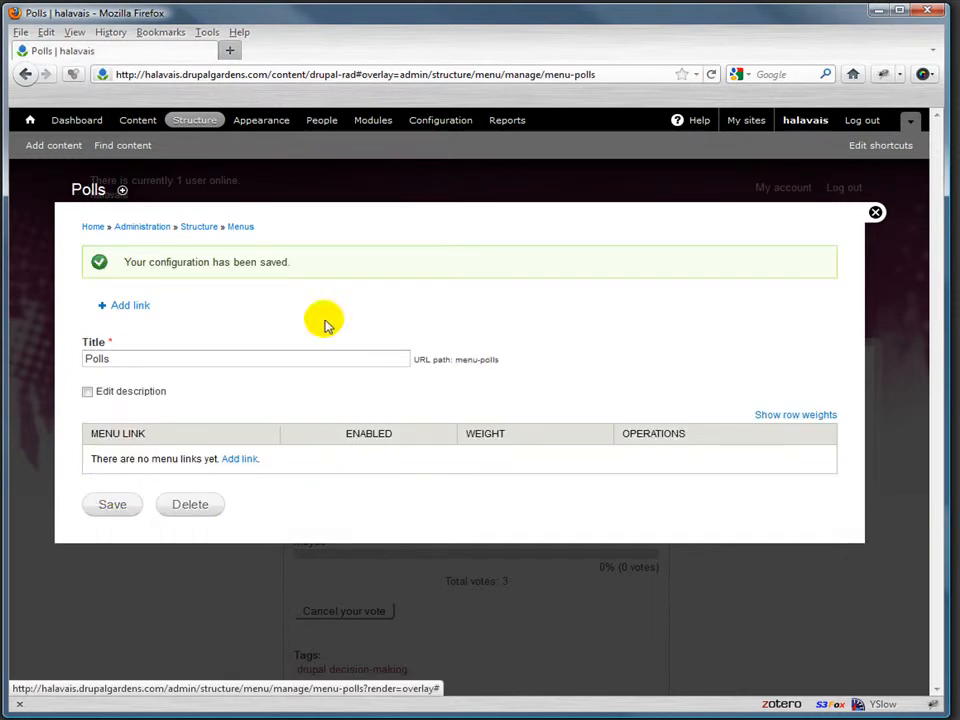
- Add a link titled 'Radness' using the drupal-rad poll page path
{"action": "left_click", "coordinate": [130, 305]}
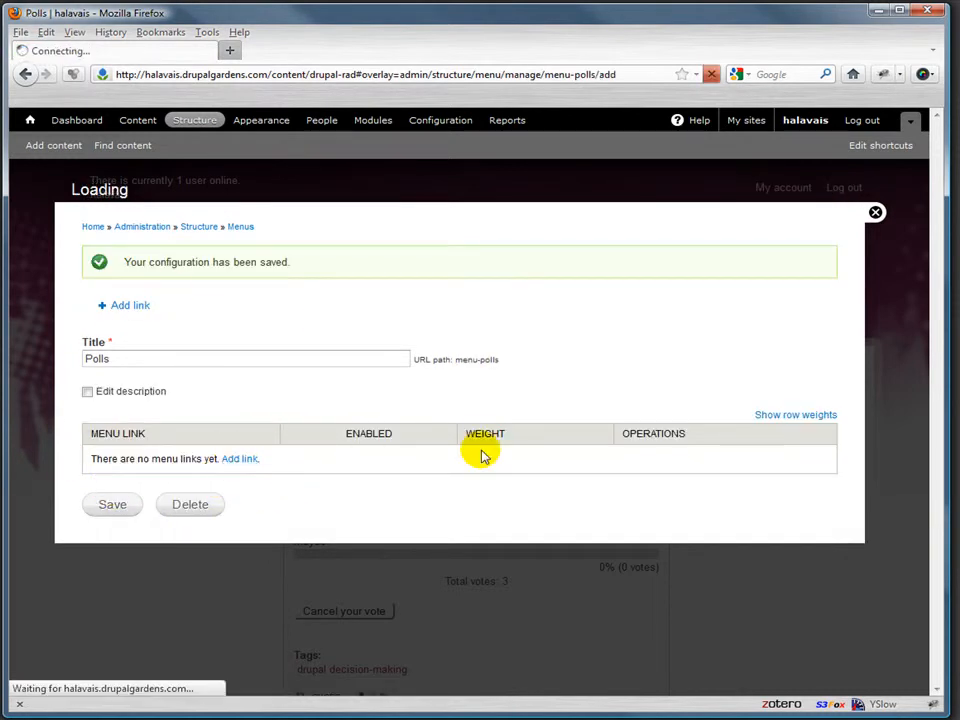
{"action": "left_click", "coordinate": [129, 305]}
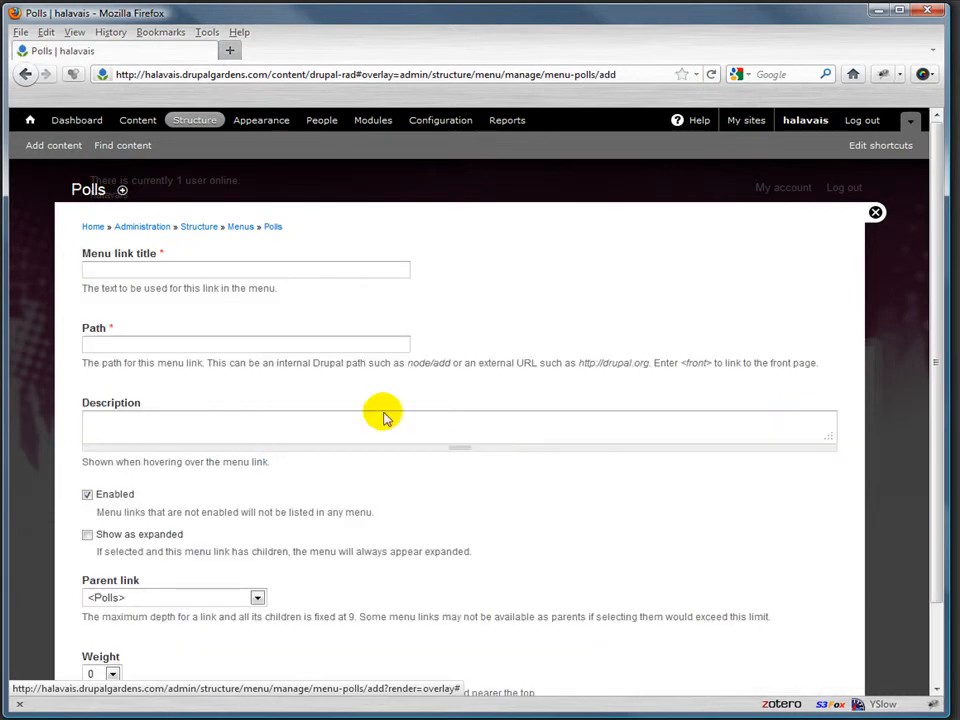
{"action": "left_click", "coordinate": [245, 269]}
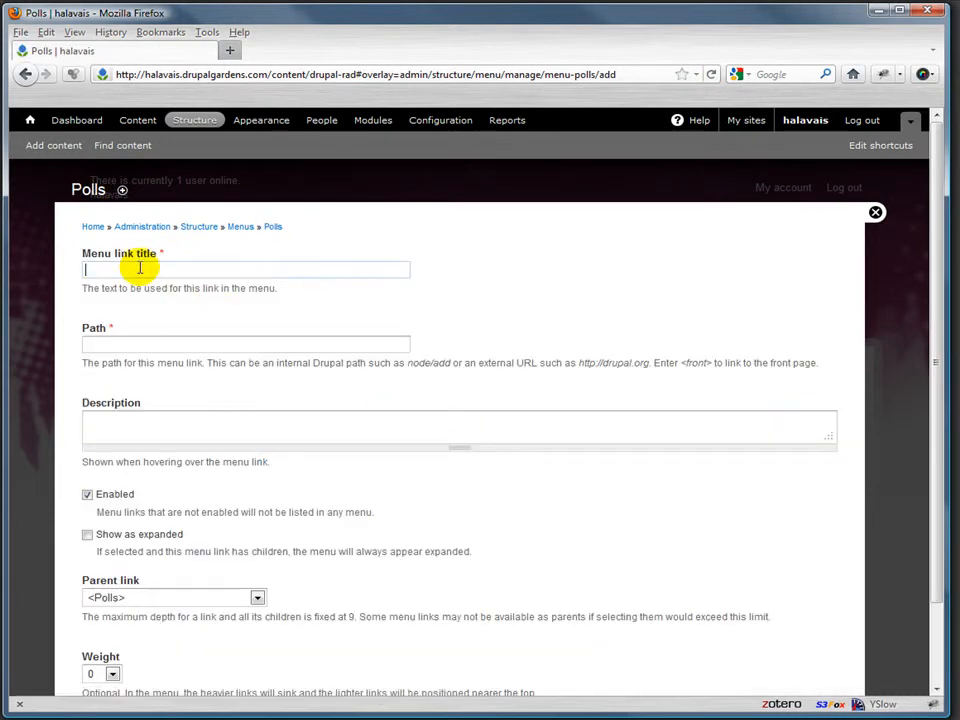
{"action": "type", "text": "Radness"}
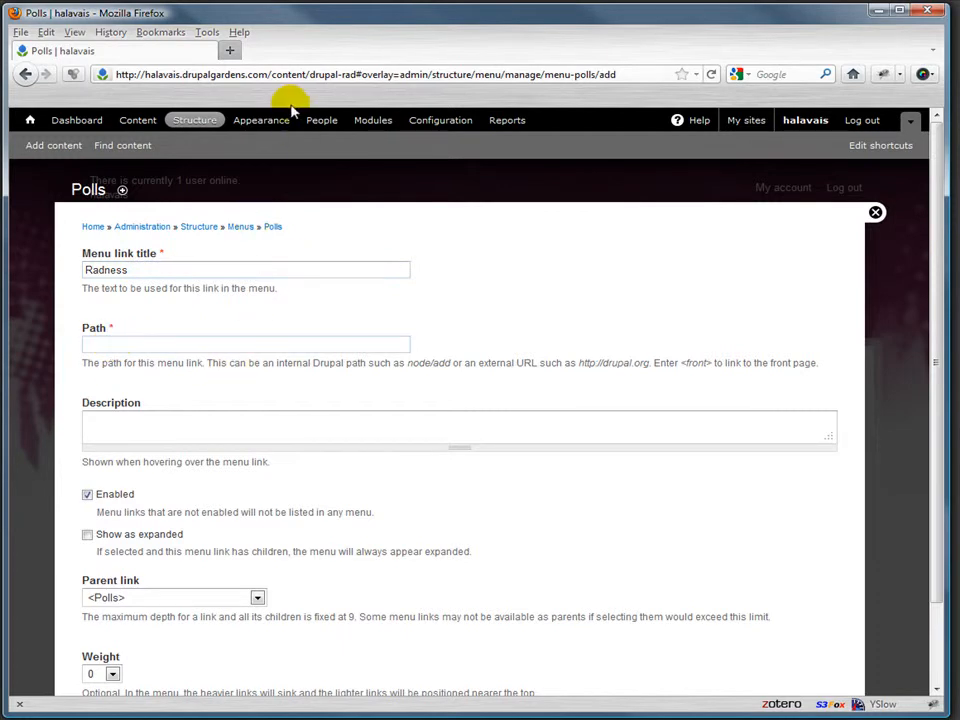
{"action": "double_click", "coordinate": [290, 74]}
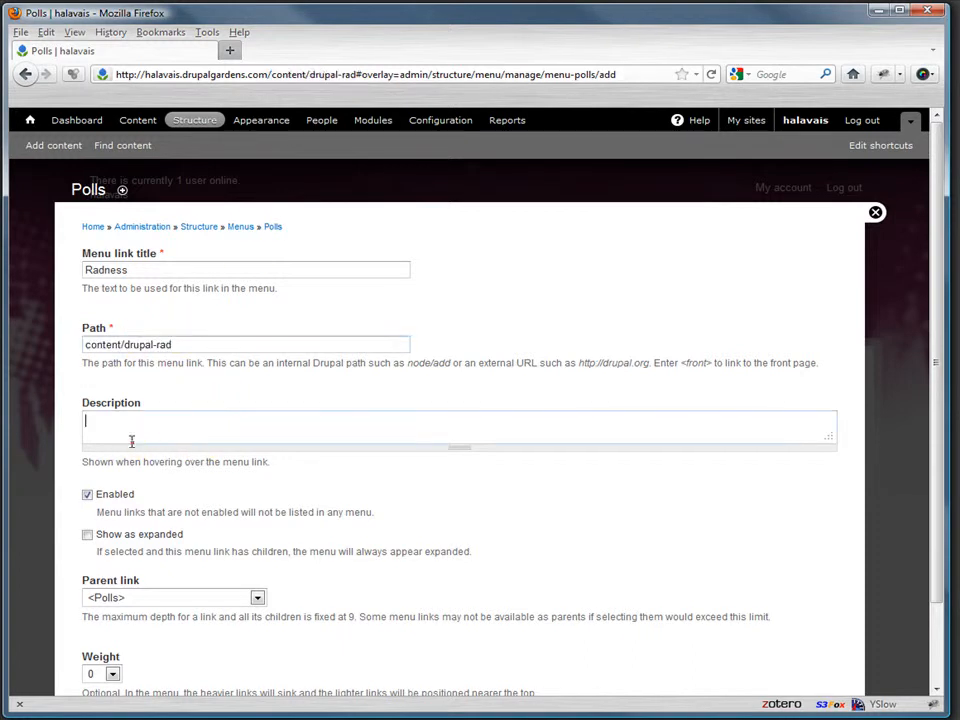
- Enter the link's description text, keep parent <Polls> and weight 0, and save
{"action": "type", "text": "Whether or not D"}
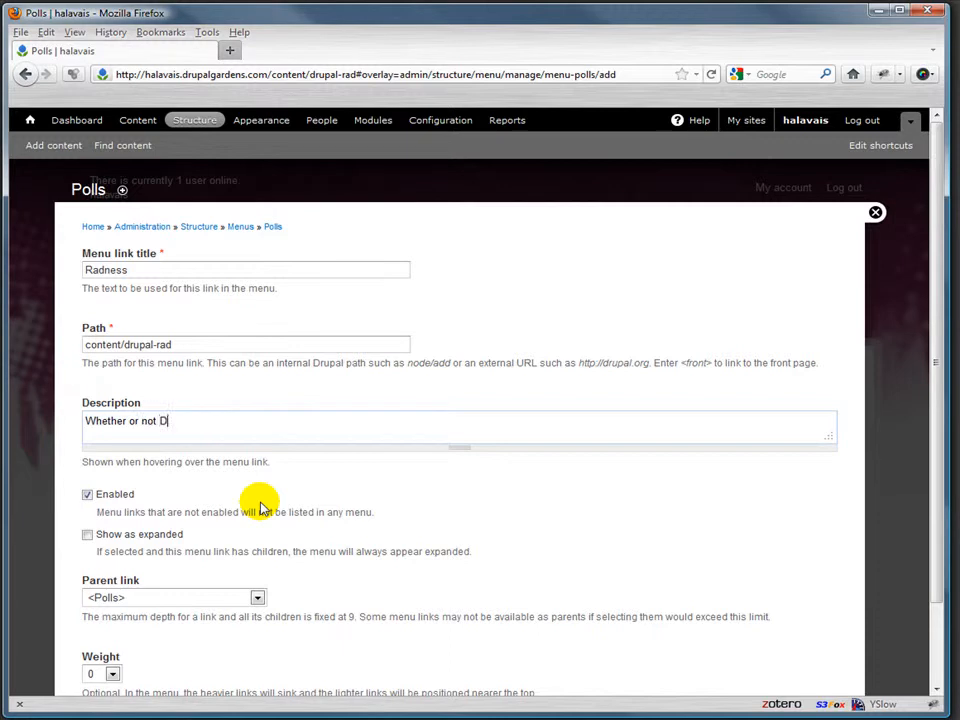
{"action": "type", "text": "rupal is rad"}
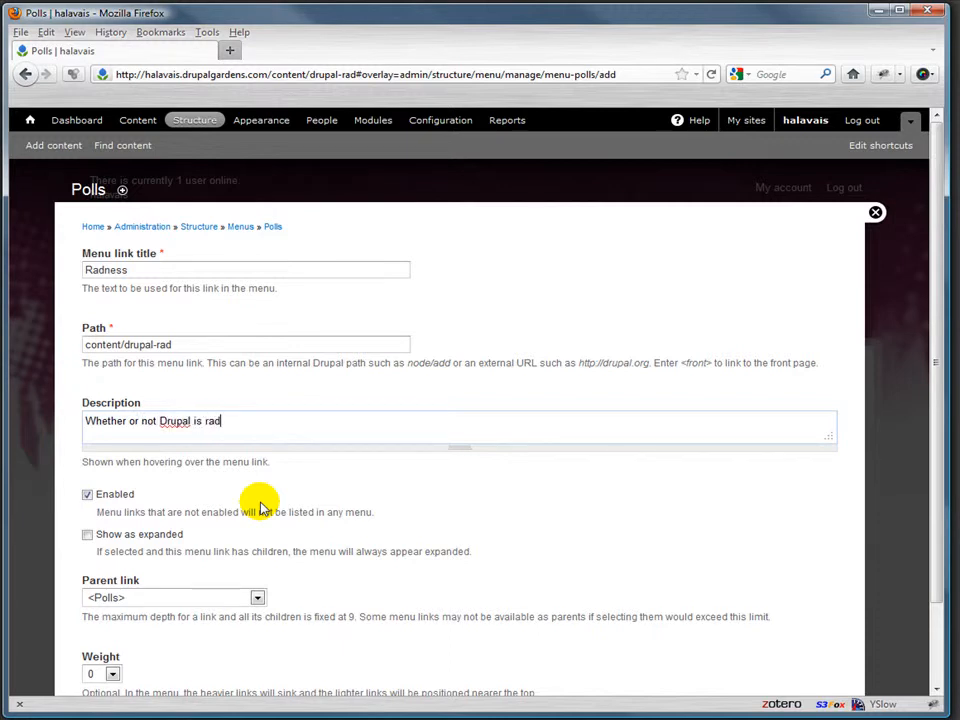
{"action": "type", "text": "."}
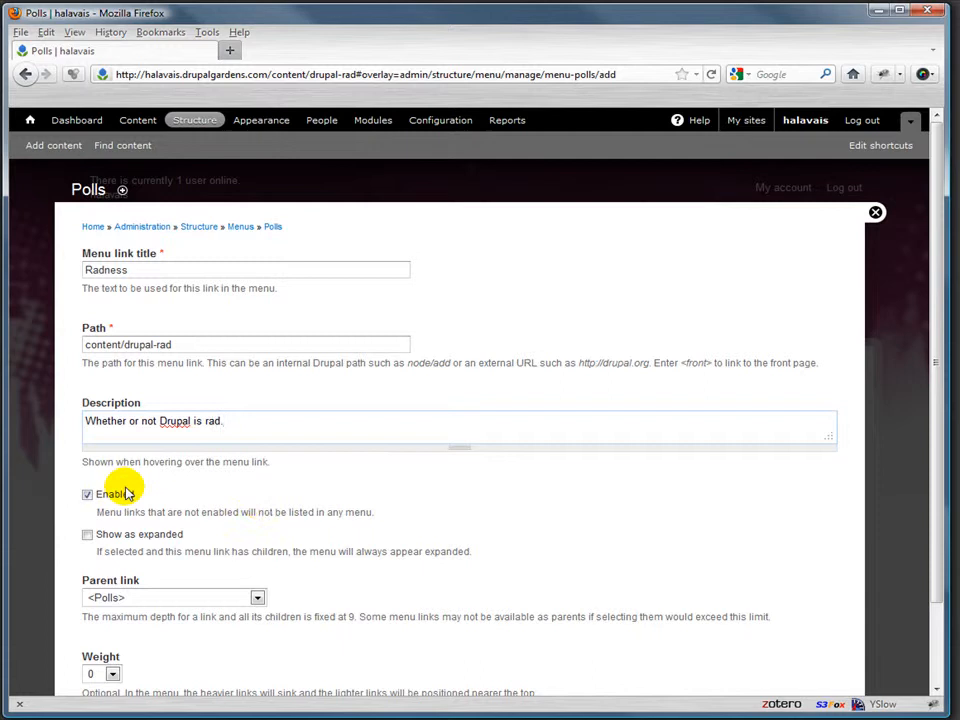
{"action": "scroll", "scroll_direction": "down", "scroll_amount": 3}
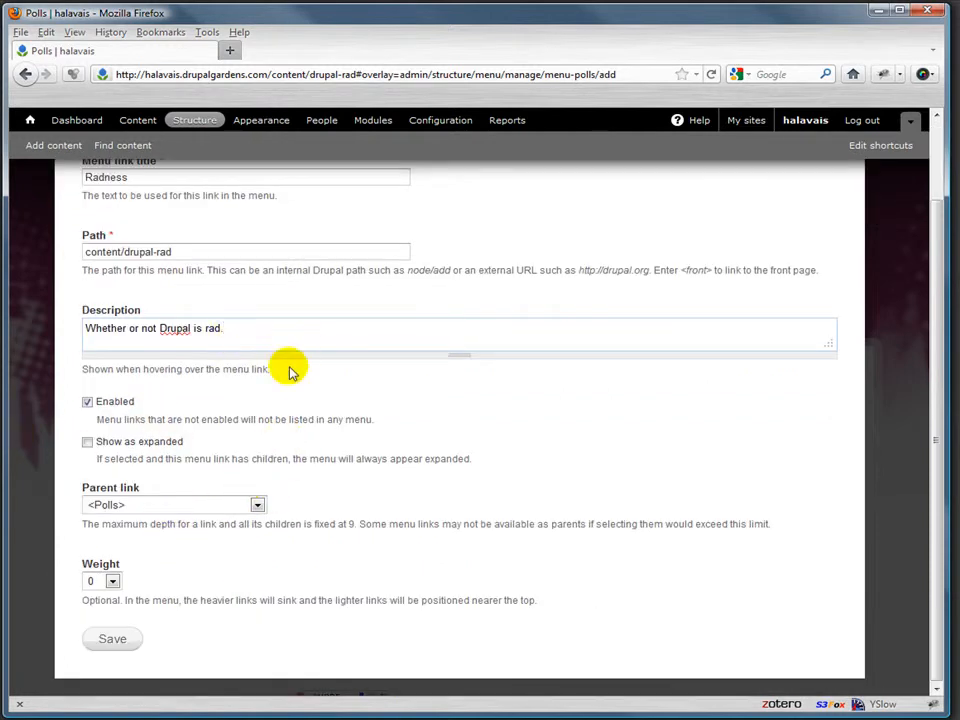
{"action": "left_click", "coordinate": [257, 504]}
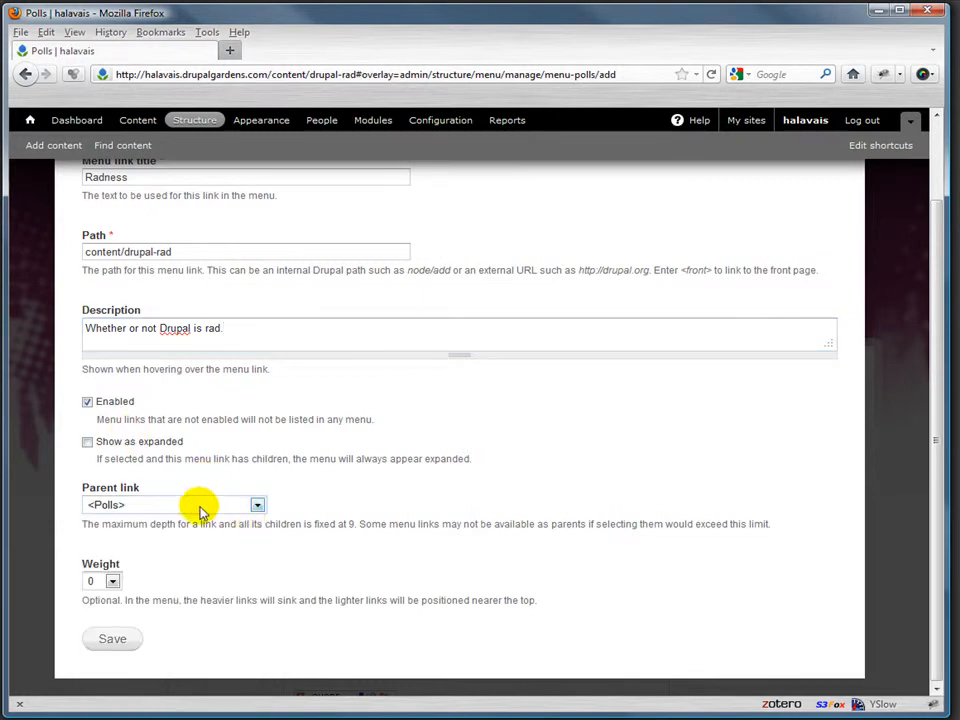
{"action": "left_click", "coordinate": [112, 581]}
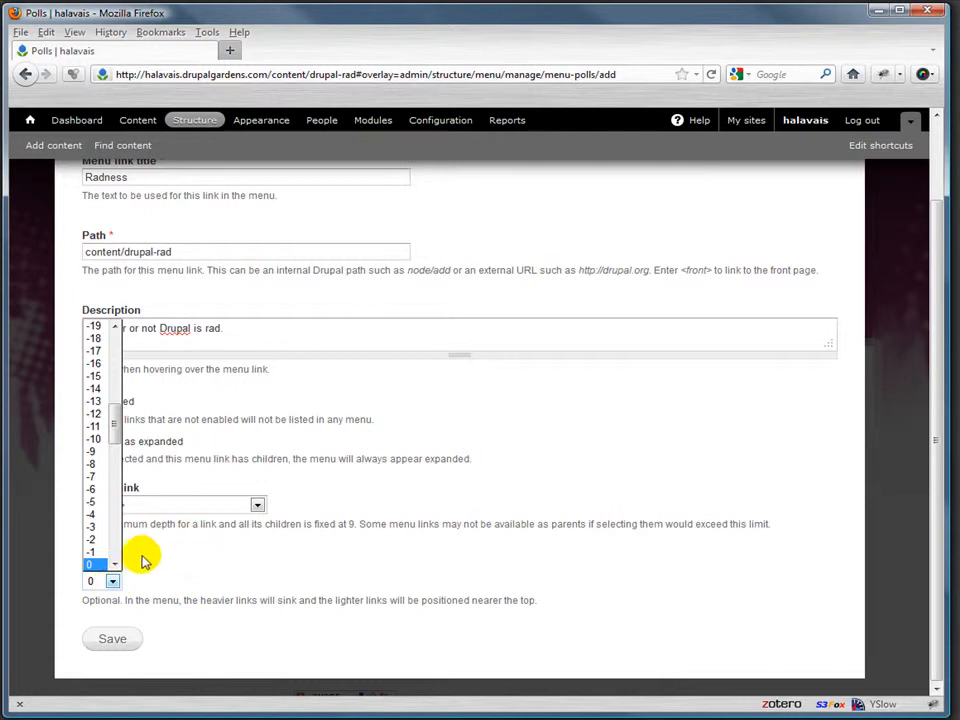
{"action": "left_click", "coordinate": [100, 580]}
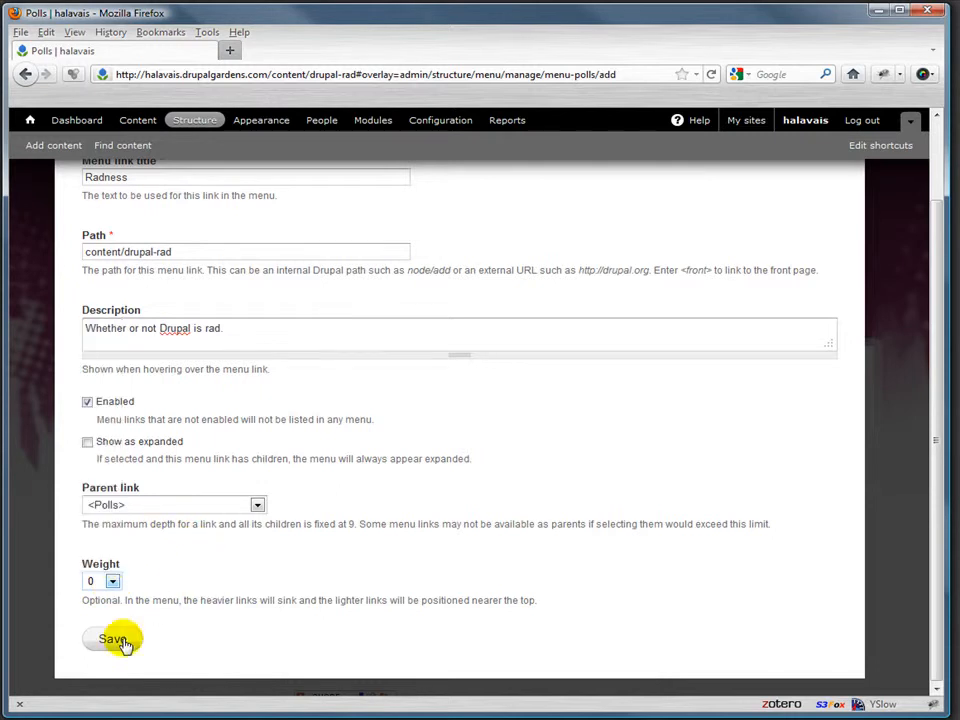
{"action": "left_click", "coordinate": [112, 639]}
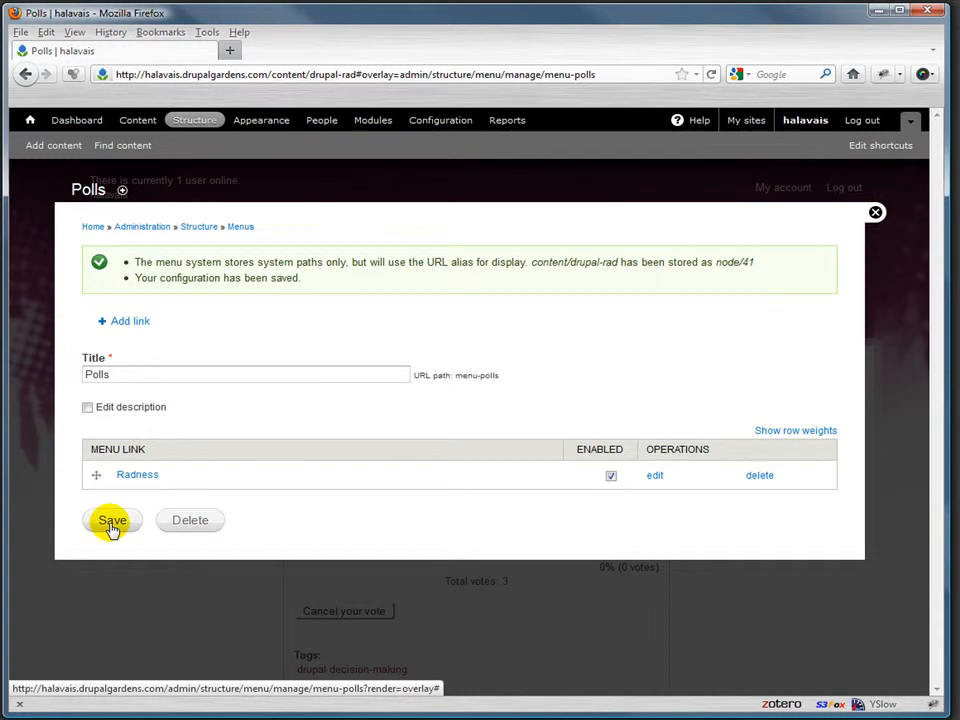
- Save the Polls menu configuration with its Radness link
{"action": "left_click", "coordinate": [111, 520]}
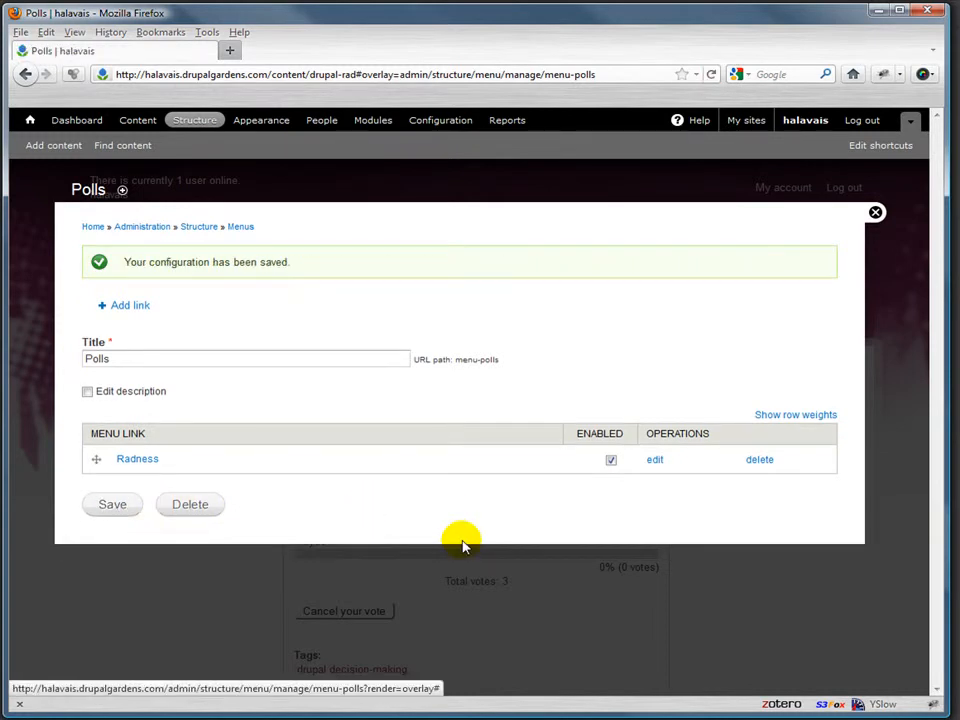
{"action": "mouse_move", "coordinate": [328, 301]}
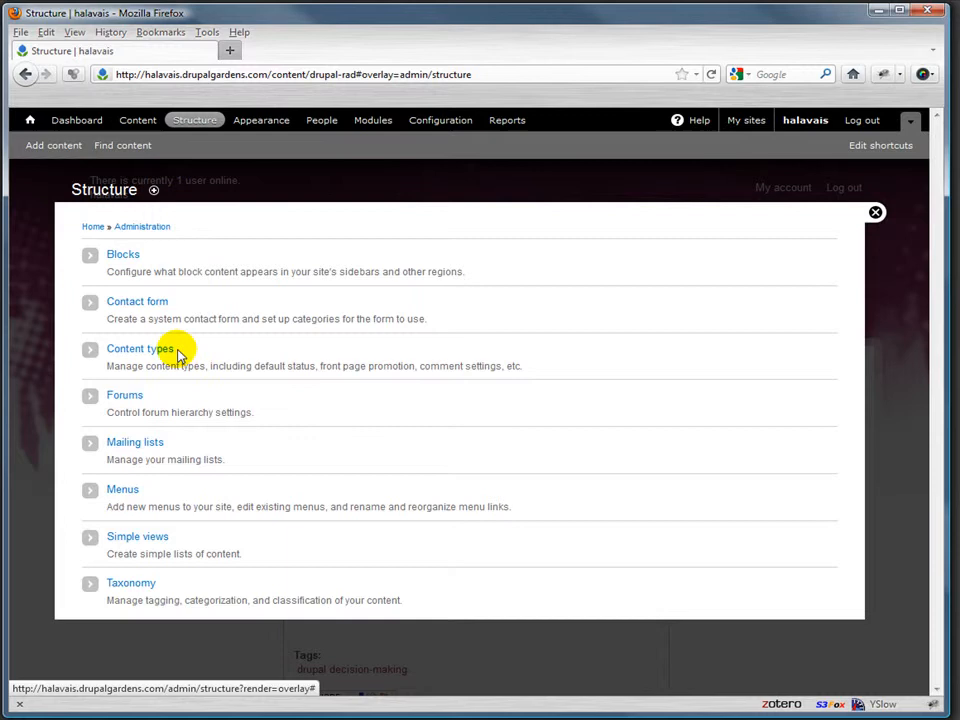
- Move the disabled Polls block into a footer region and save the block layout
{"action": "left_click", "coordinate": [122, 253]}
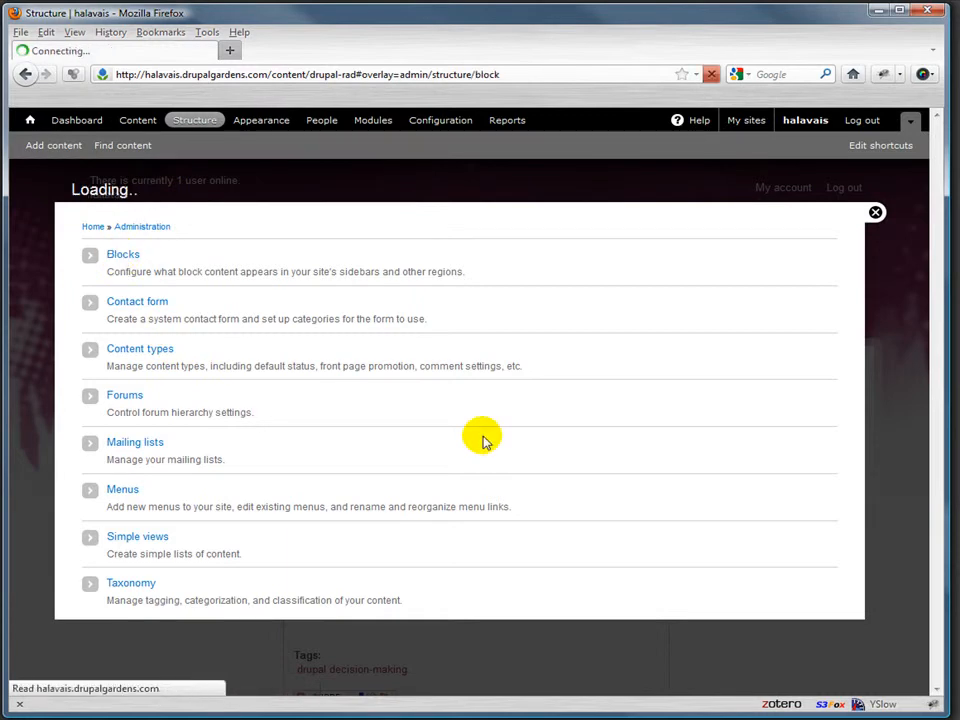
{"action": "left_click", "coordinate": [122, 253]}
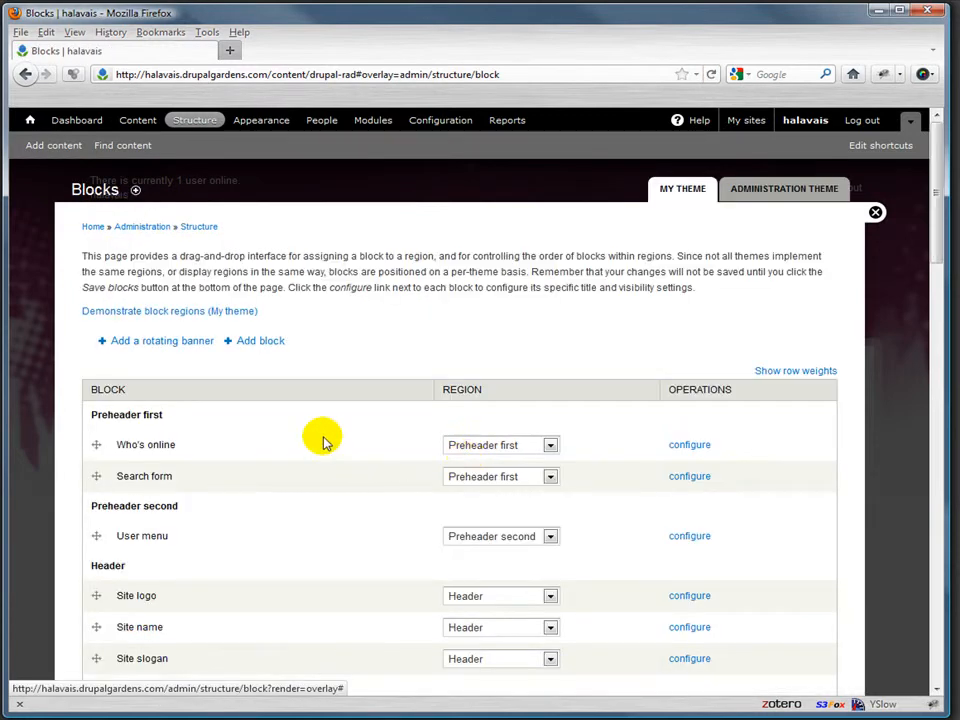
{"action": "scroll", "scroll_direction": "down", "scroll_amount": 3}
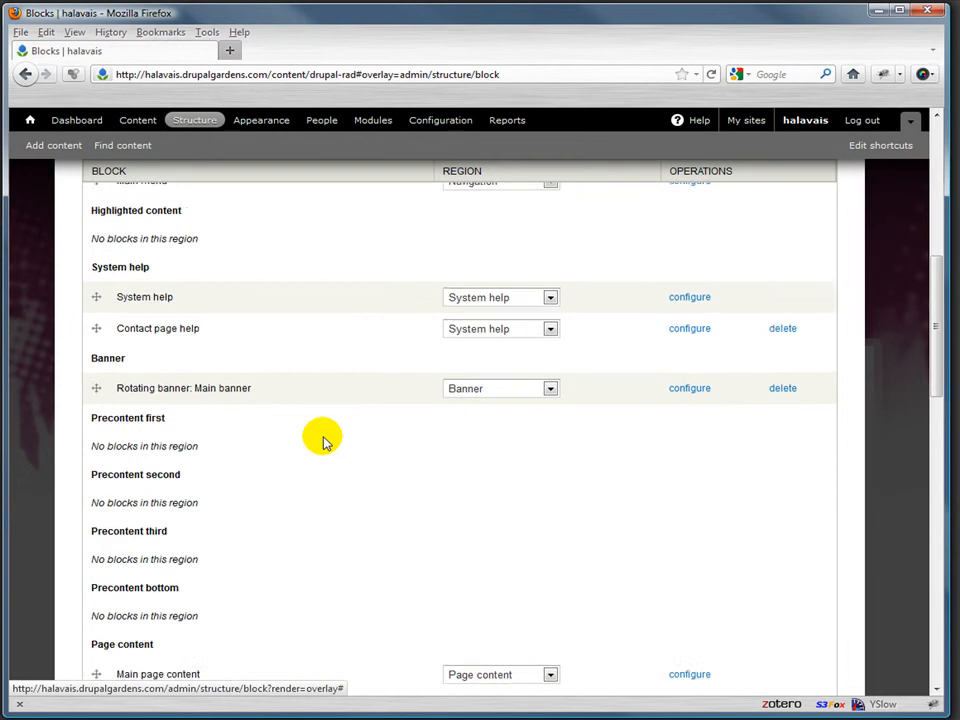
{"action": "scroll", "scroll_direction": "down", "scroll_amount": 3}
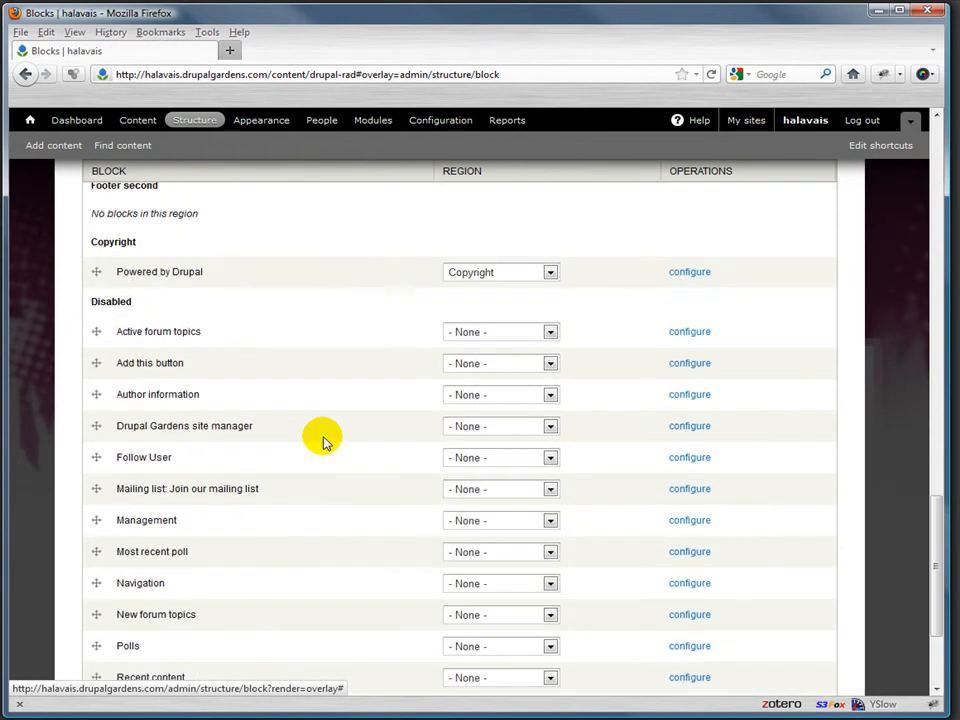
{"action": "mouse_move", "coordinate": [192, 380]}
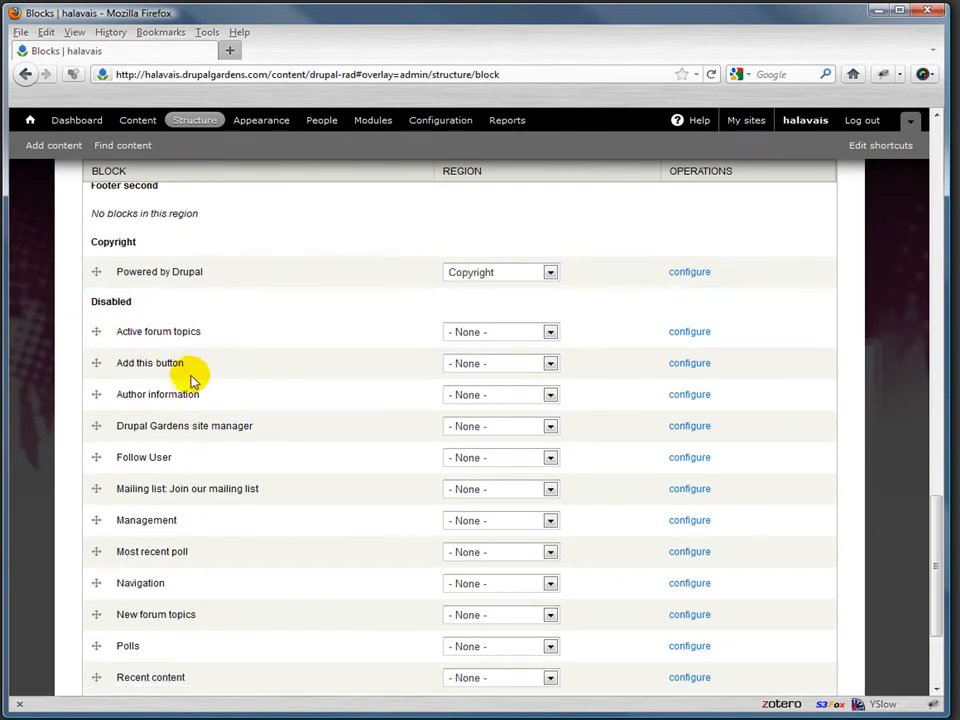
{"action": "scroll", "scroll_direction": "down", "scroll_amount": 3}
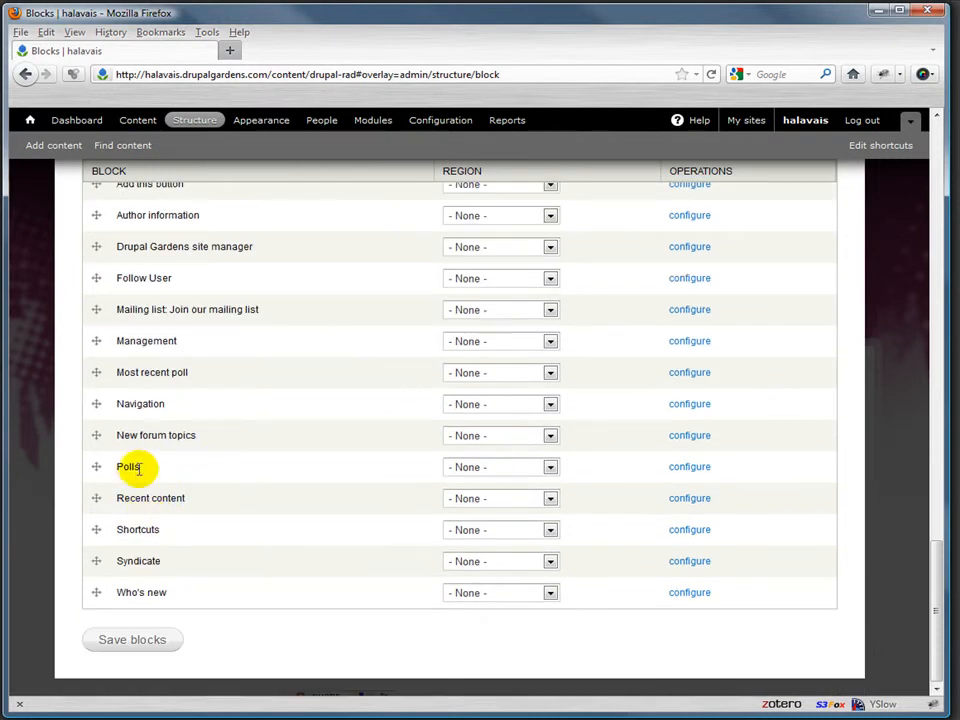
{"action": "left_click", "coordinate": [549, 467]}
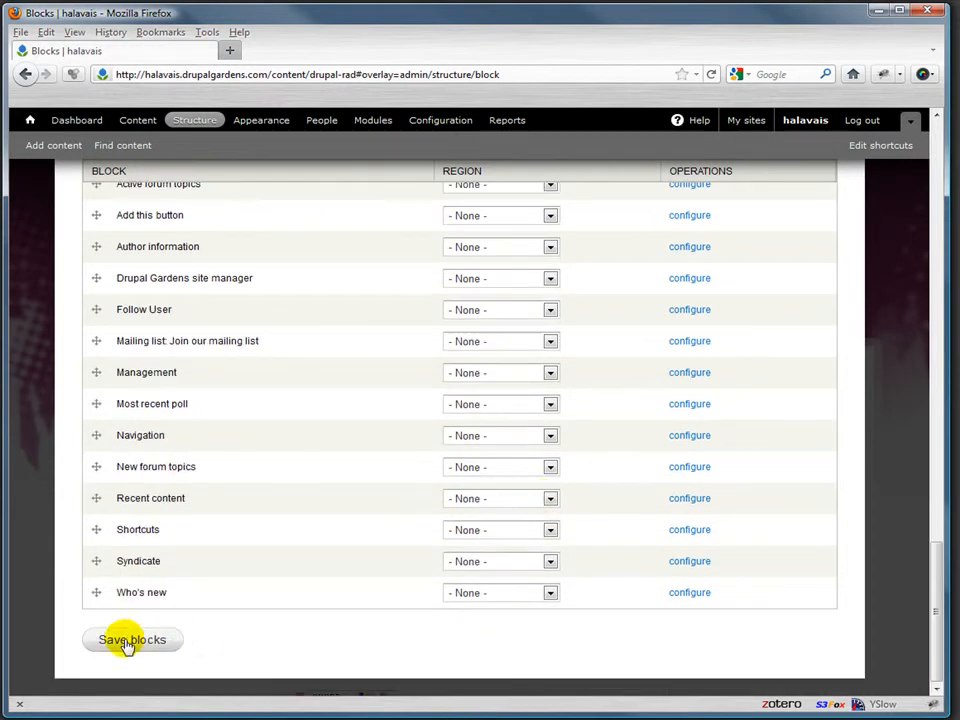
{"action": "left_click", "coordinate": [131, 639]}
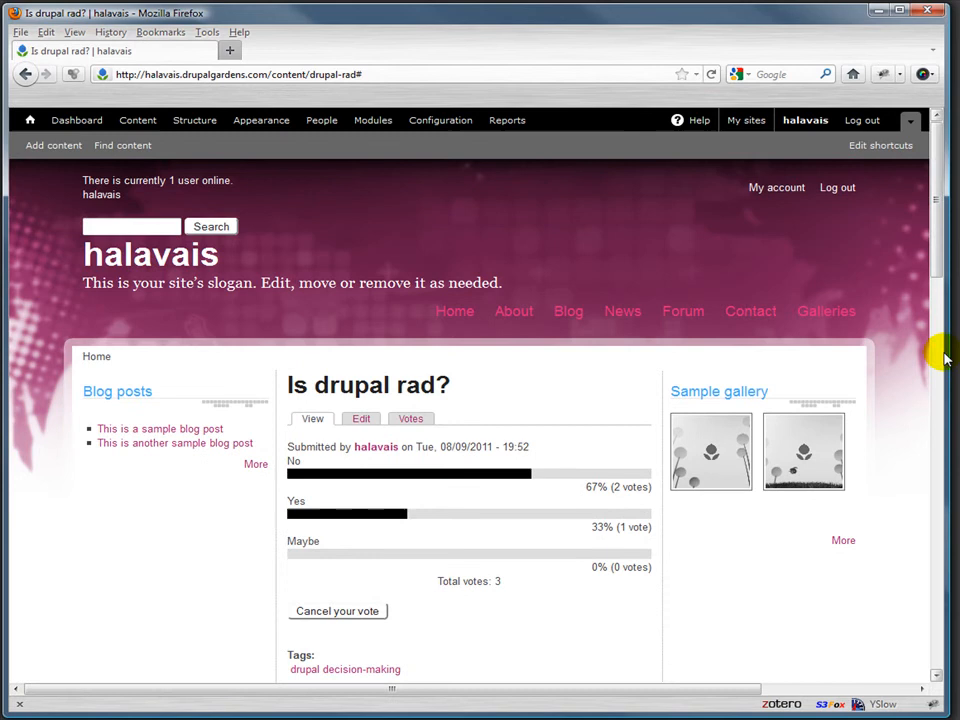
- Follow the Radness link in the Polls footer block to the 'Is drupal rad?' poll
{"action": "scroll", "scroll_direction": "down", "scroll_amount": 3}
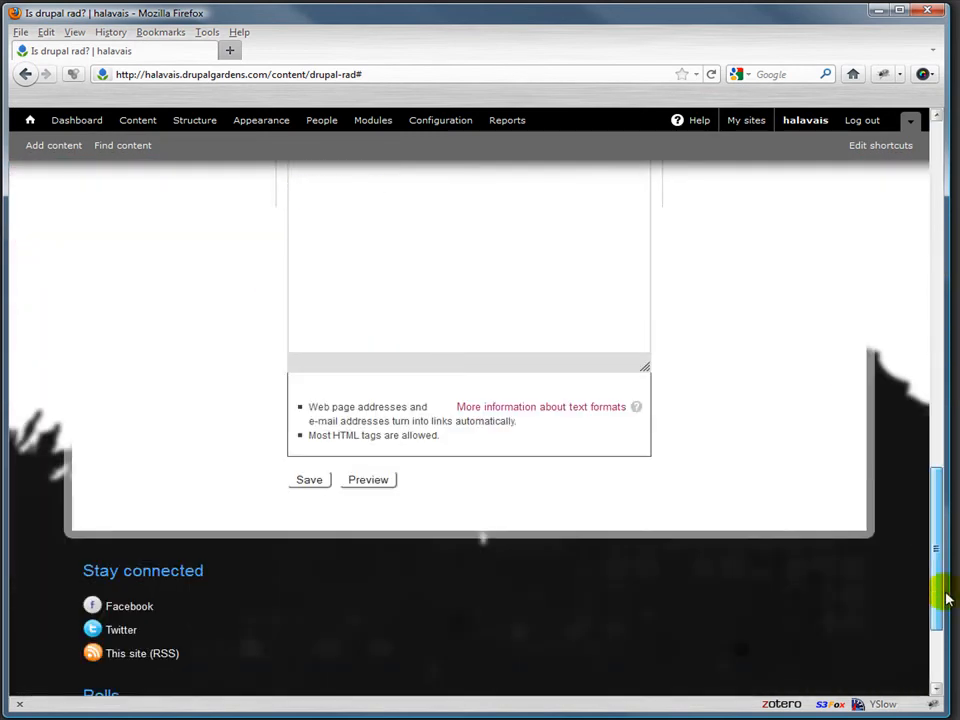
{"action": "scroll", "scroll_direction": "down", "scroll_amount": 3}
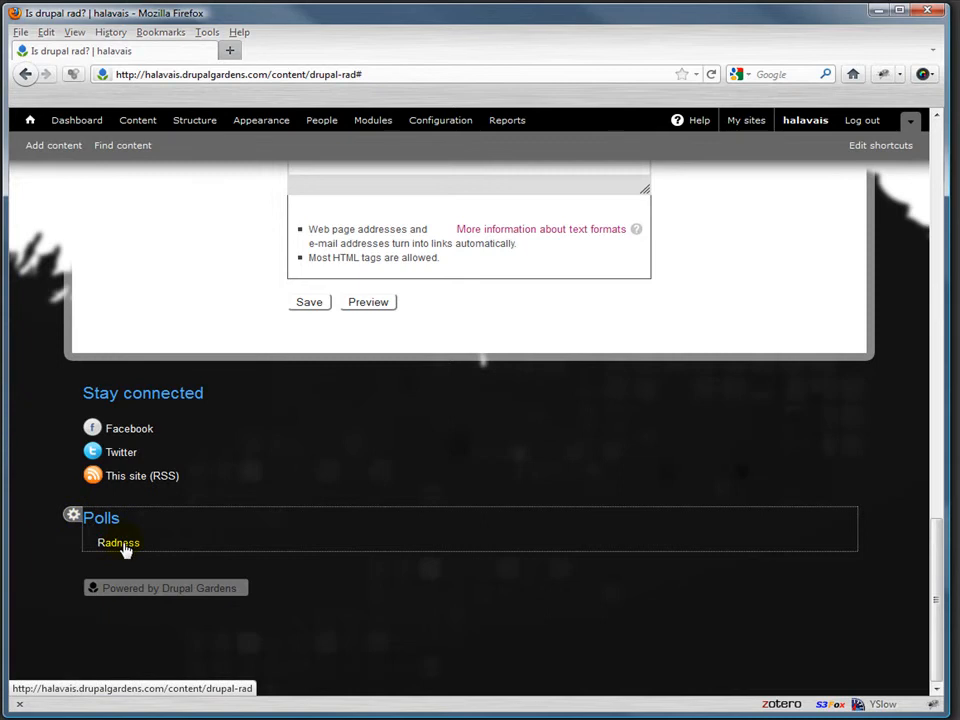
{"action": "left_click", "coordinate": [118, 542]}
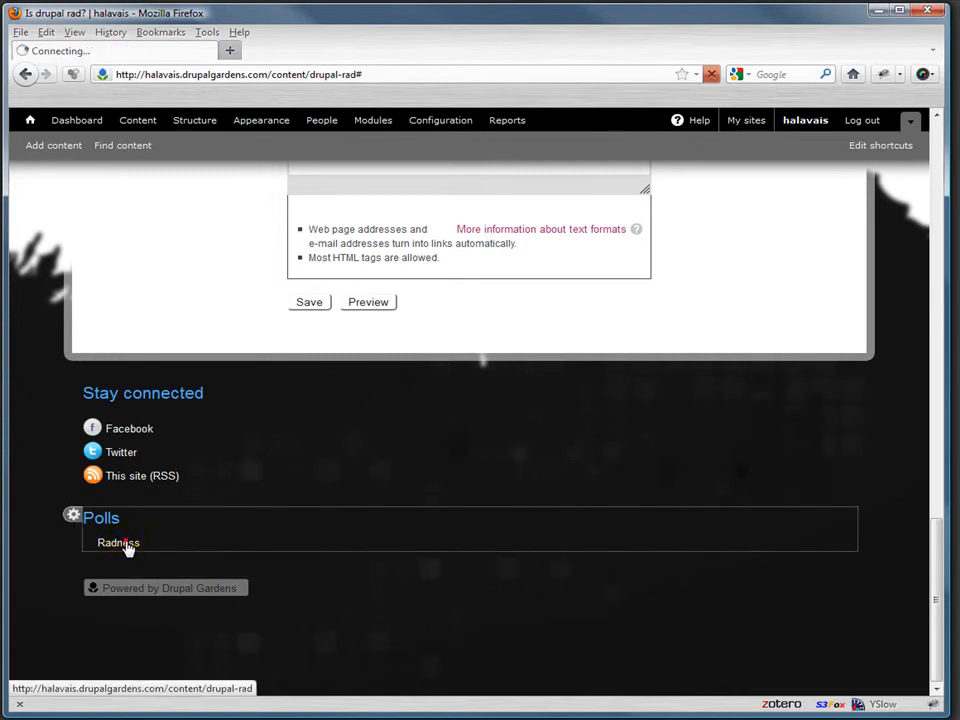
{"action": "left_click", "coordinate": [118, 542]}
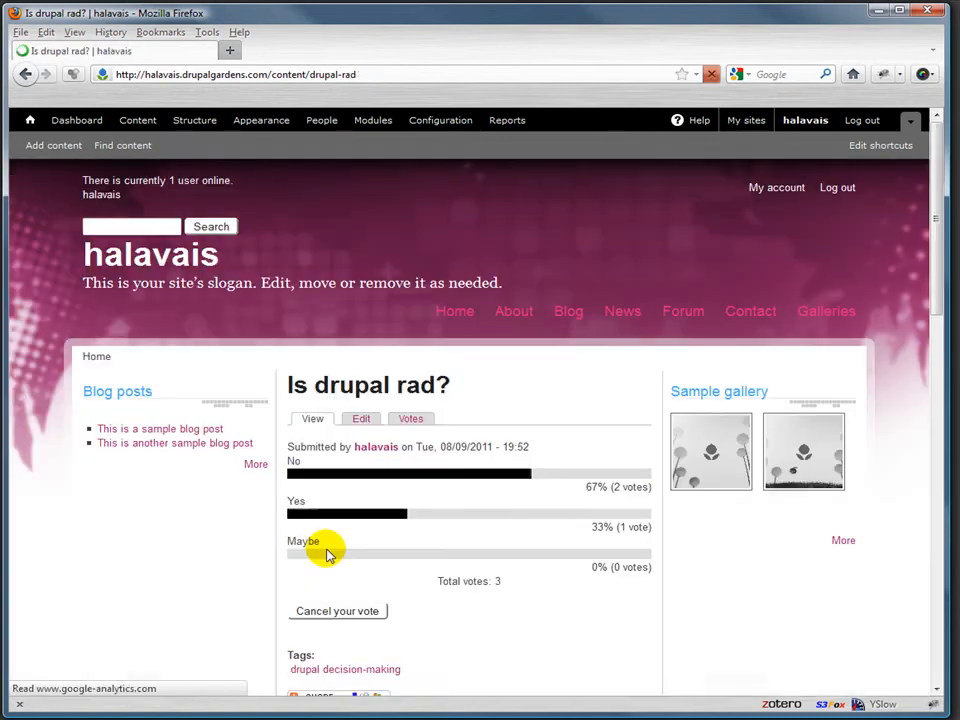
{"action": "scroll", "scroll_direction": "down", "scroll_amount": 3}
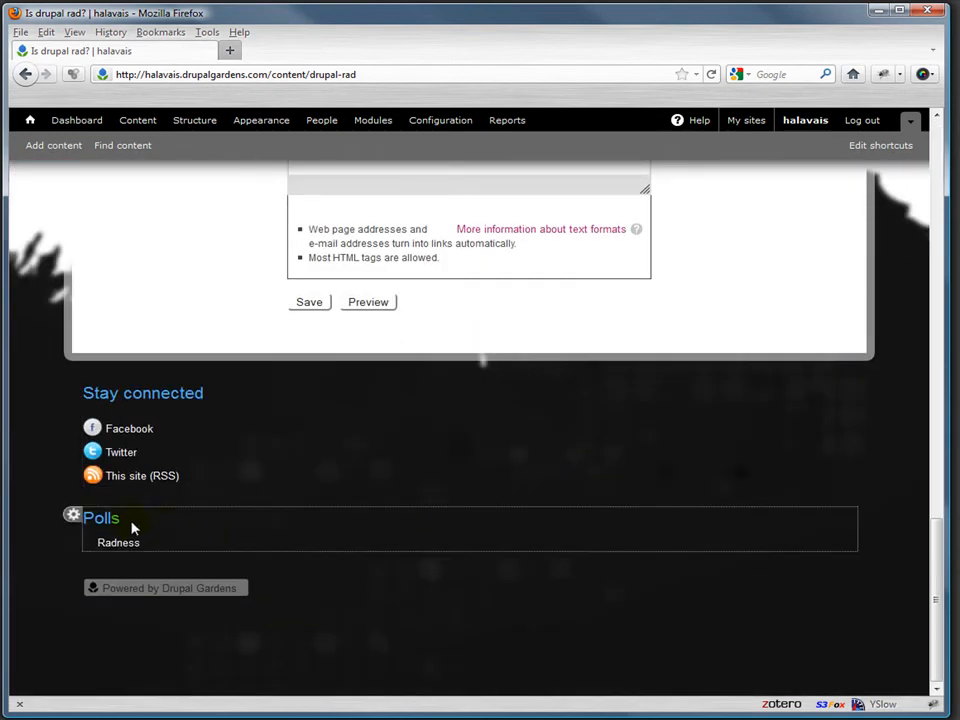
- Choose Edit menu from the Polls footer block's gear options
{"action": "left_click", "coordinate": [72, 514]}
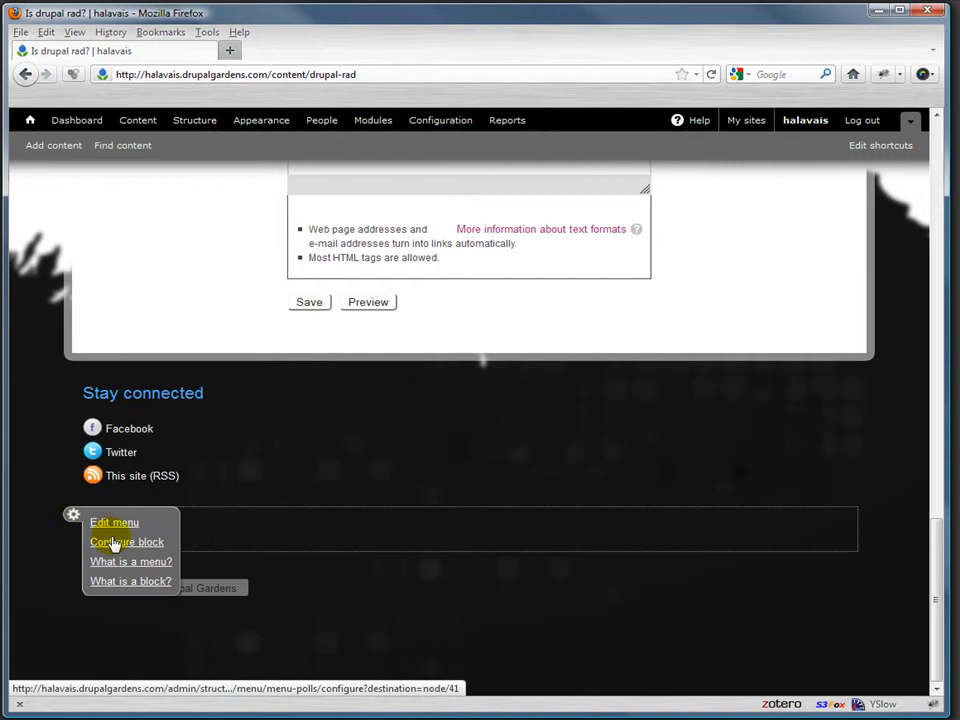
{"action": "mouse_move", "coordinate": [130, 581]}
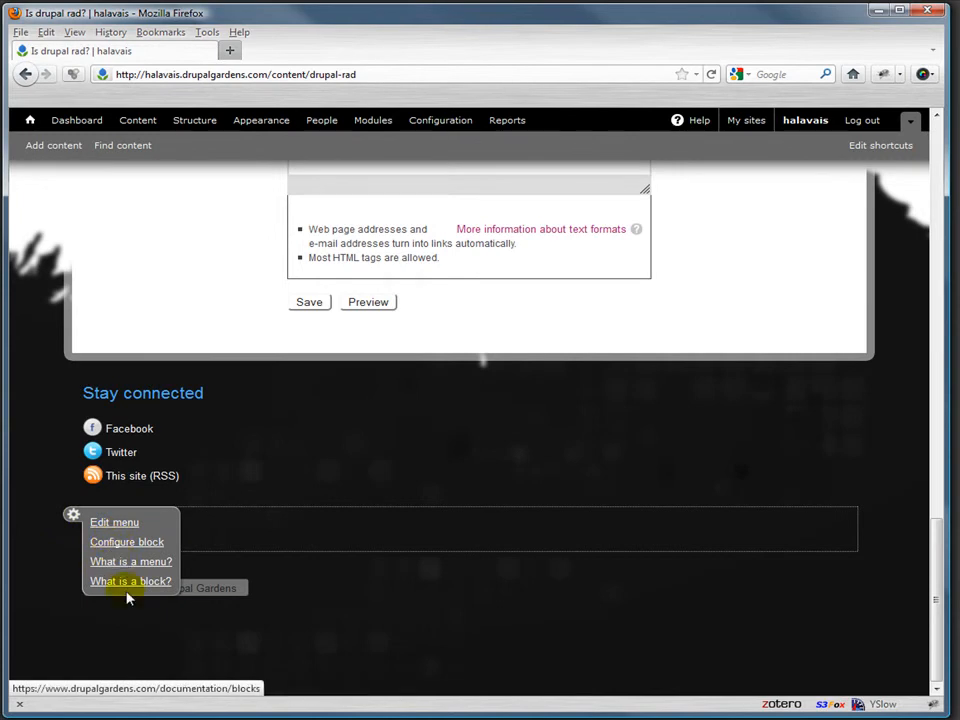
{"action": "left_click", "coordinate": [114, 522]}
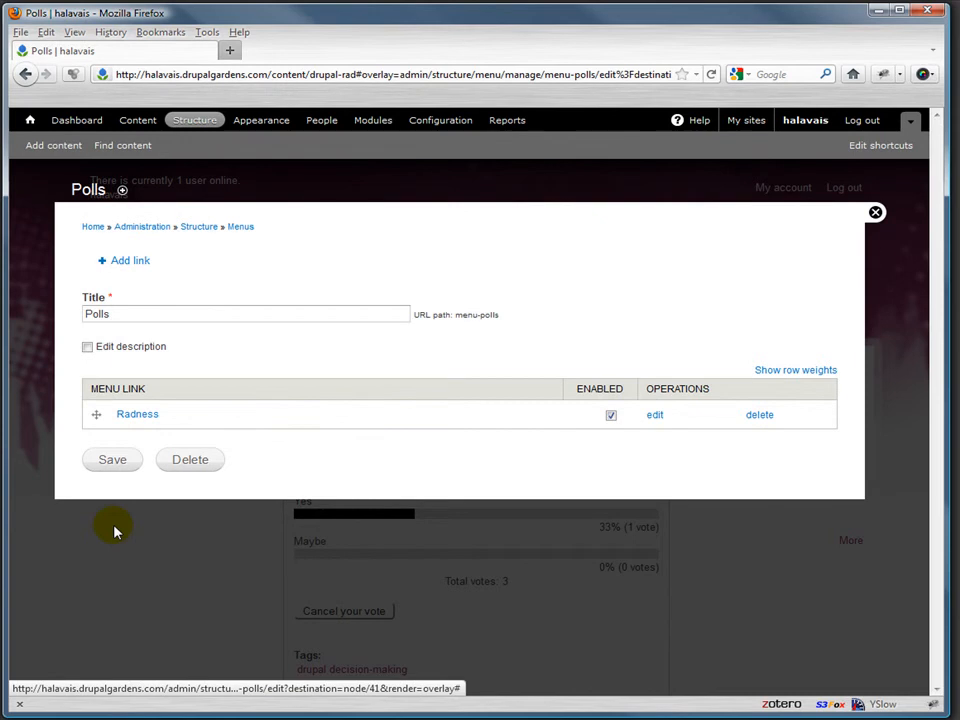
{"action": "mouse_move", "coordinate": [295, 490]}
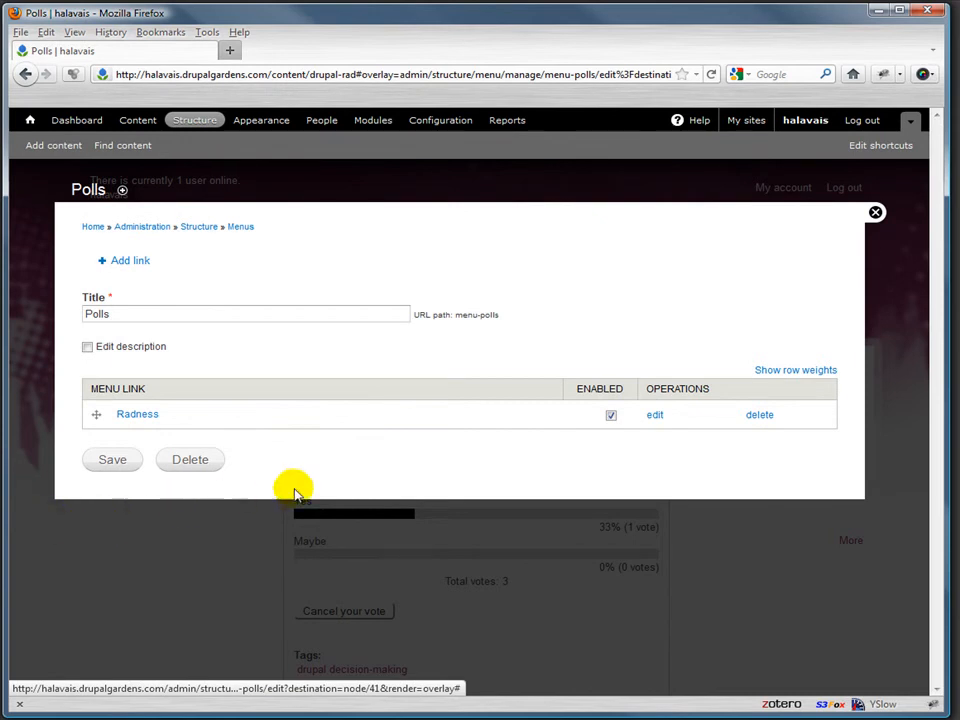
{"action": "mouse_move", "coordinate": [343, 283]}
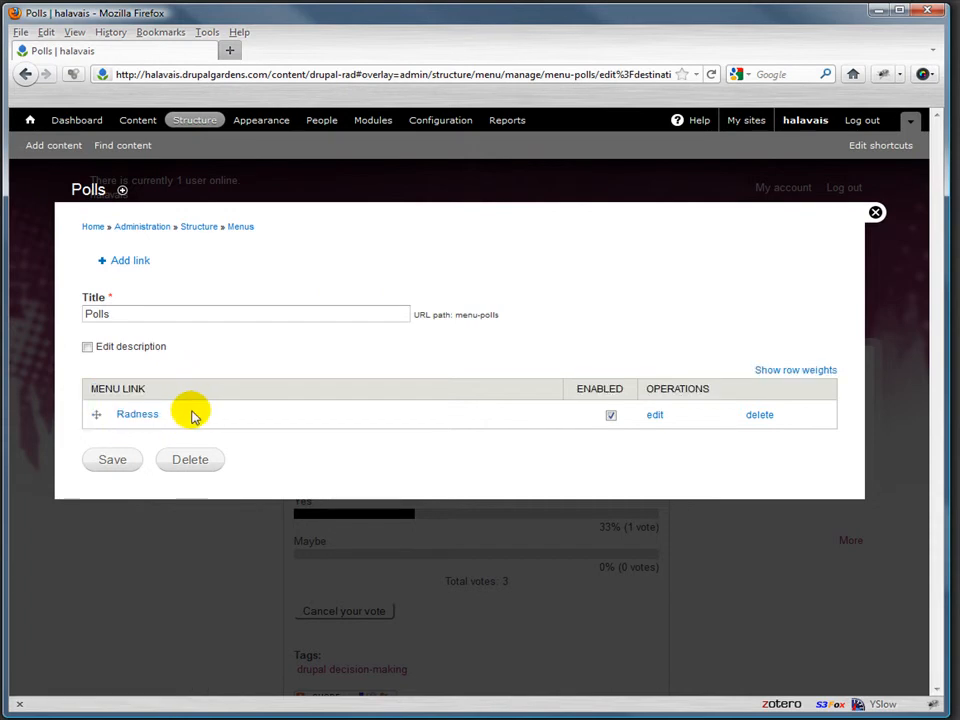
{"action": "mouse_move", "coordinate": [199, 226]}
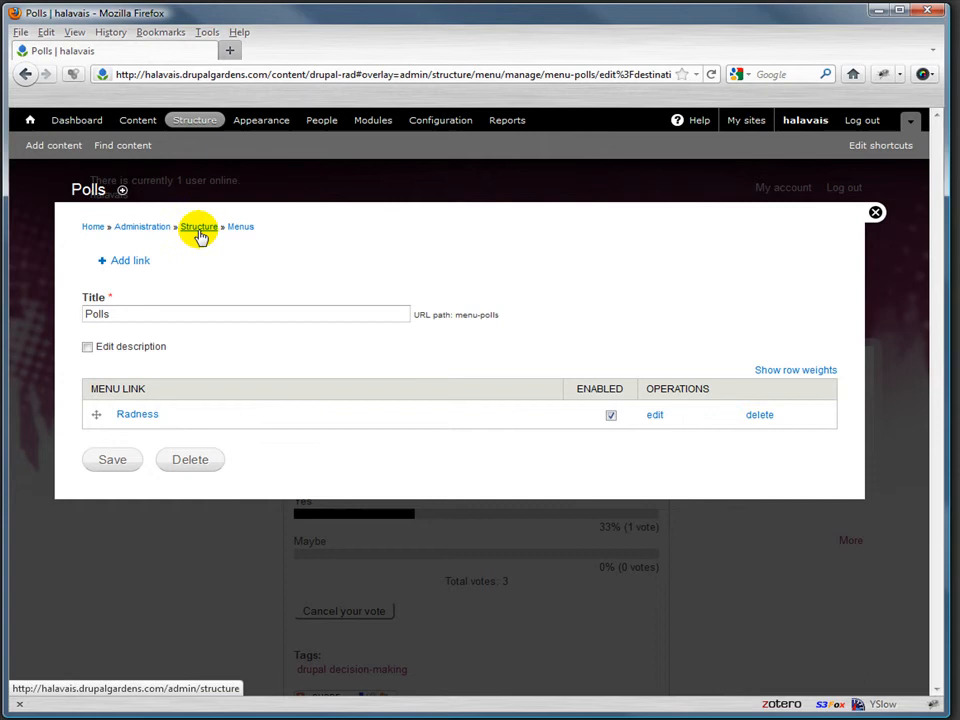
- Edit the Main menu, place Galleries directly below Home, and save
{"action": "left_click", "coordinate": [199, 227]}
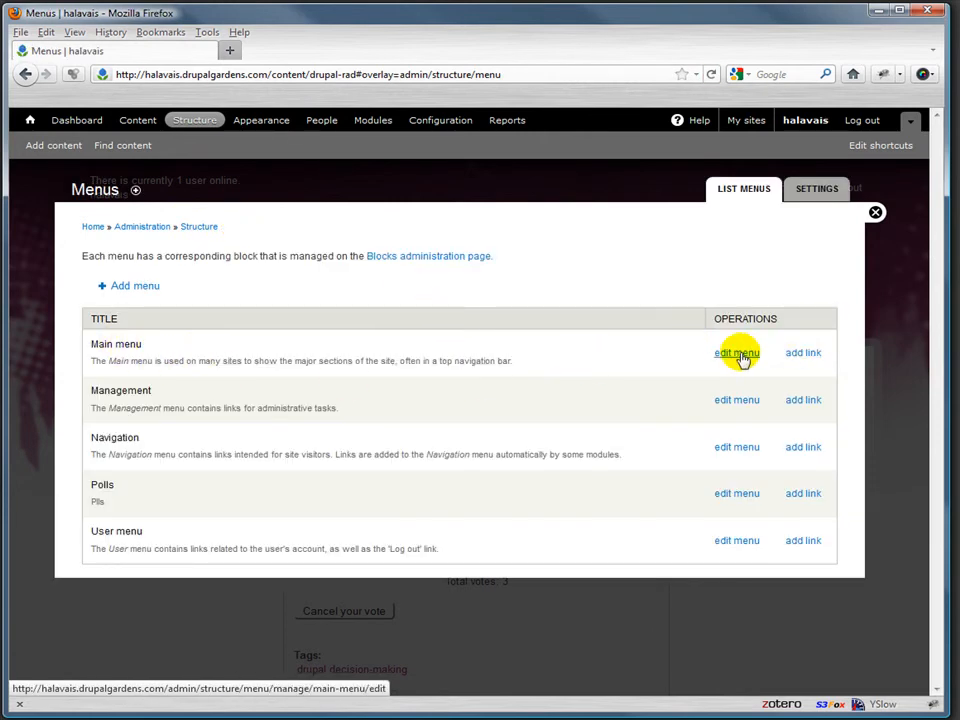
{"action": "left_click", "coordinate": [736, 352]}
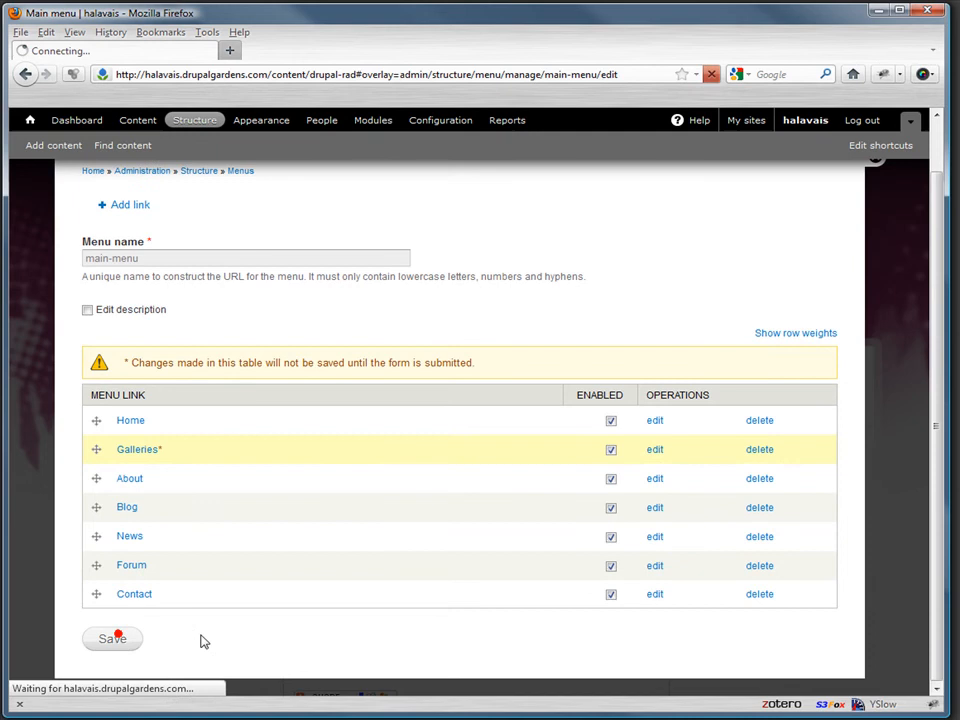
{"action": "left_click", "coordinate": [111, 638]}
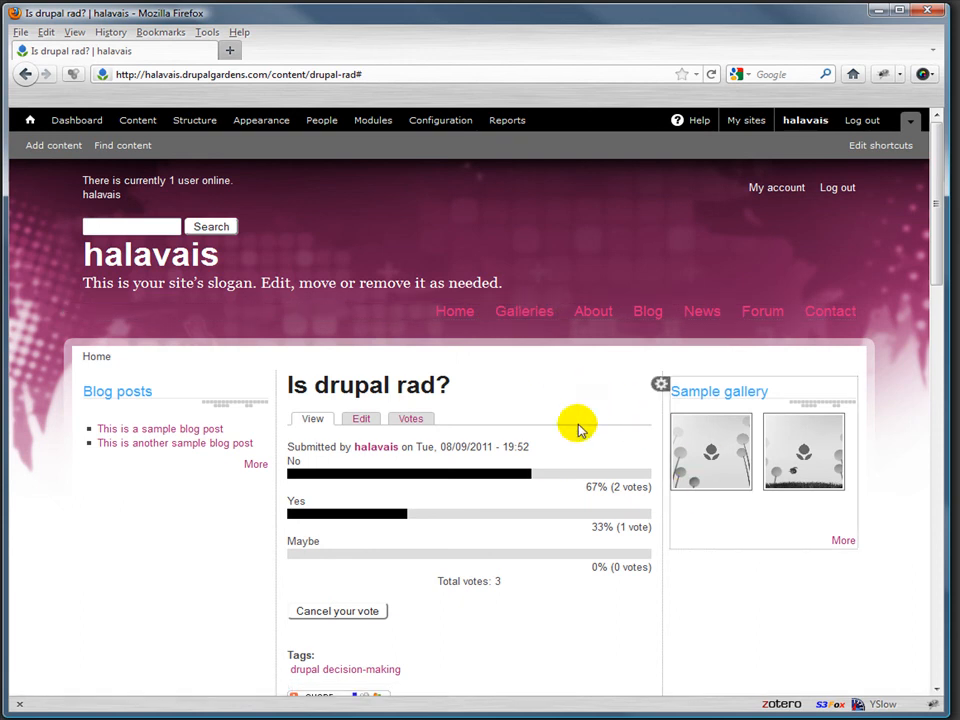
{"action": "mouse_move", "coordinate": [895, 540]}
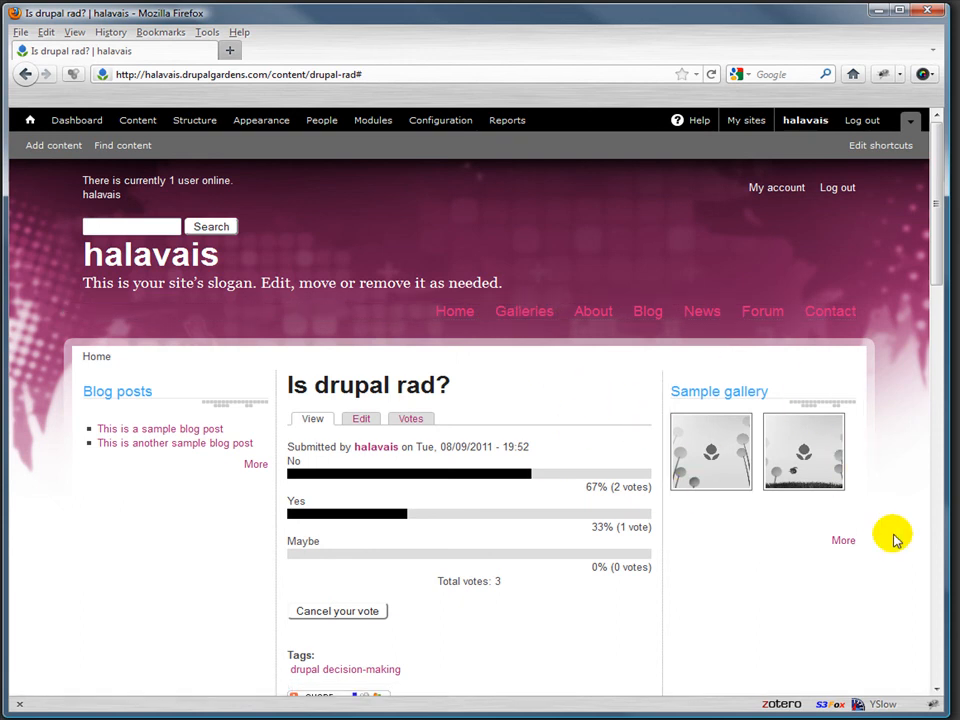